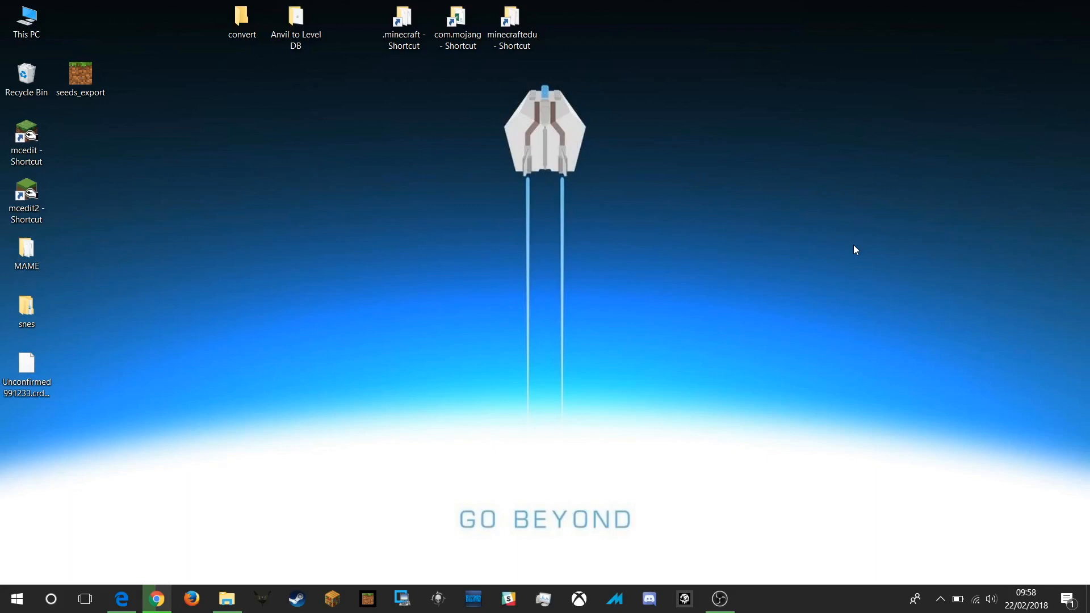
pyautogui.moveTo(219, 533)
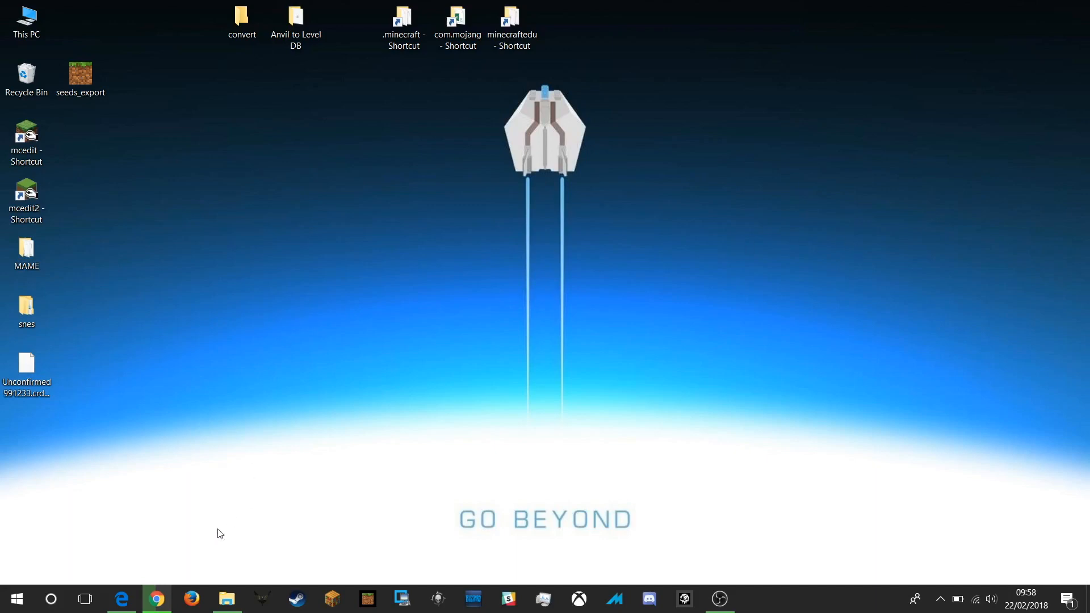
pyautogui.moveTo(217, 584)
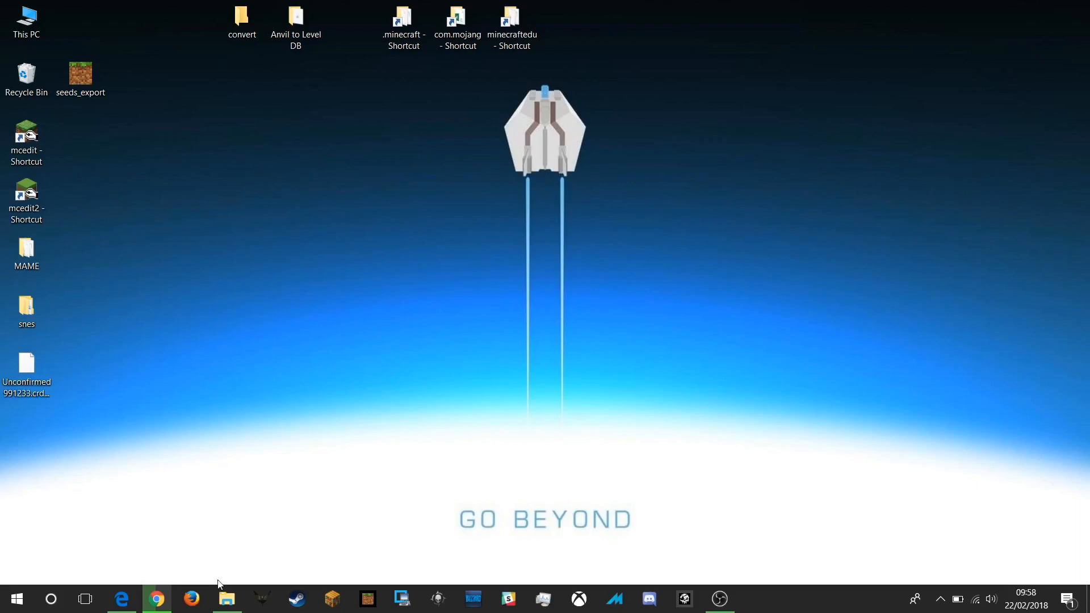
pyautogui.moveTo(225, 598)
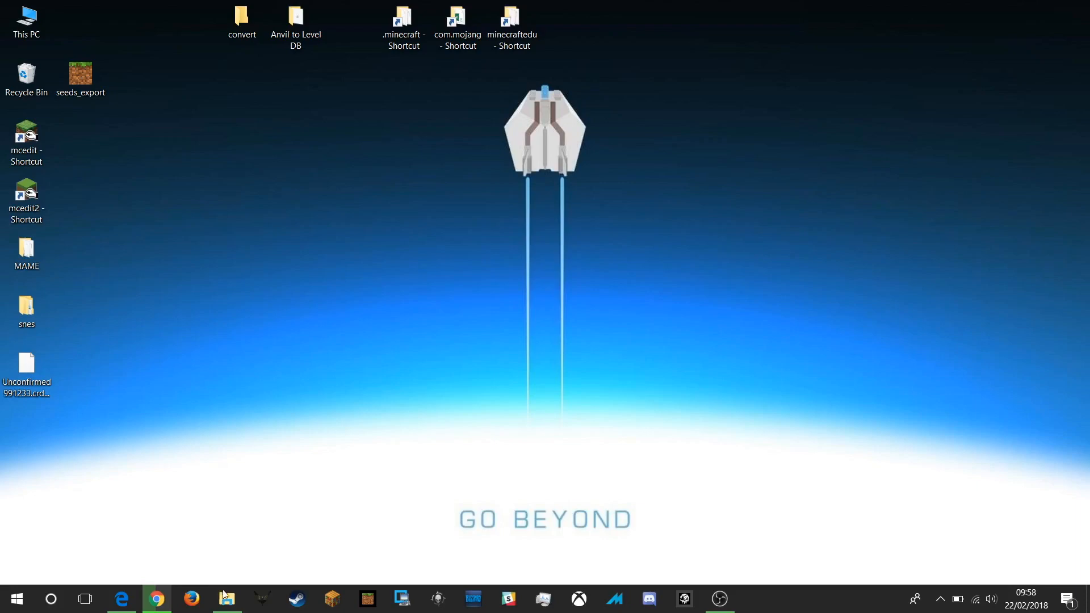
pyautogui.moveTo(226, 598)
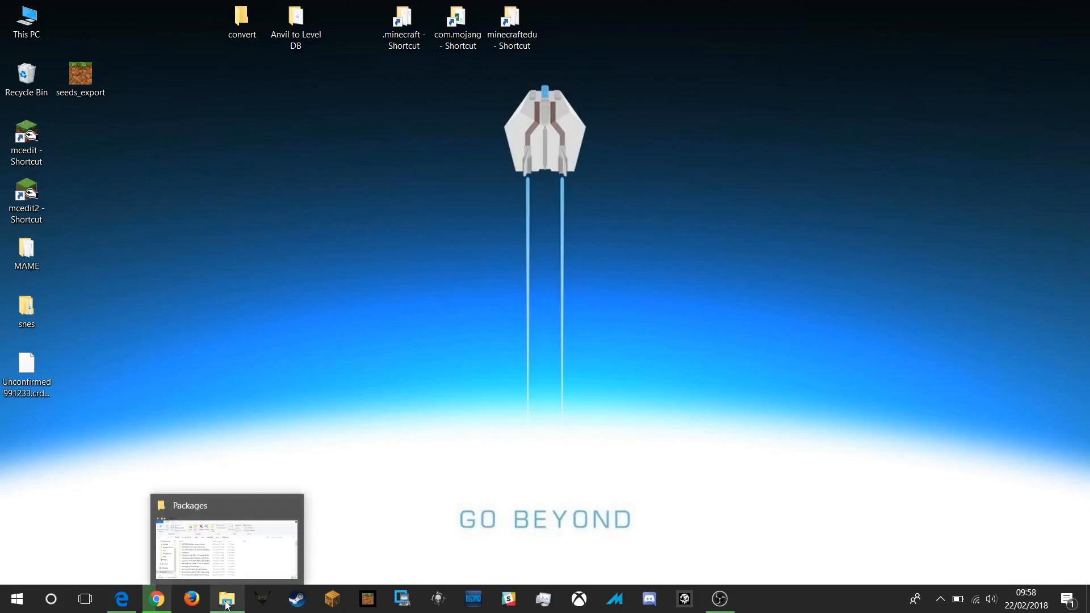
# Restore the Packages folder window and highlight its full folder path in the address bar.
pyautogui.click(226, 538)
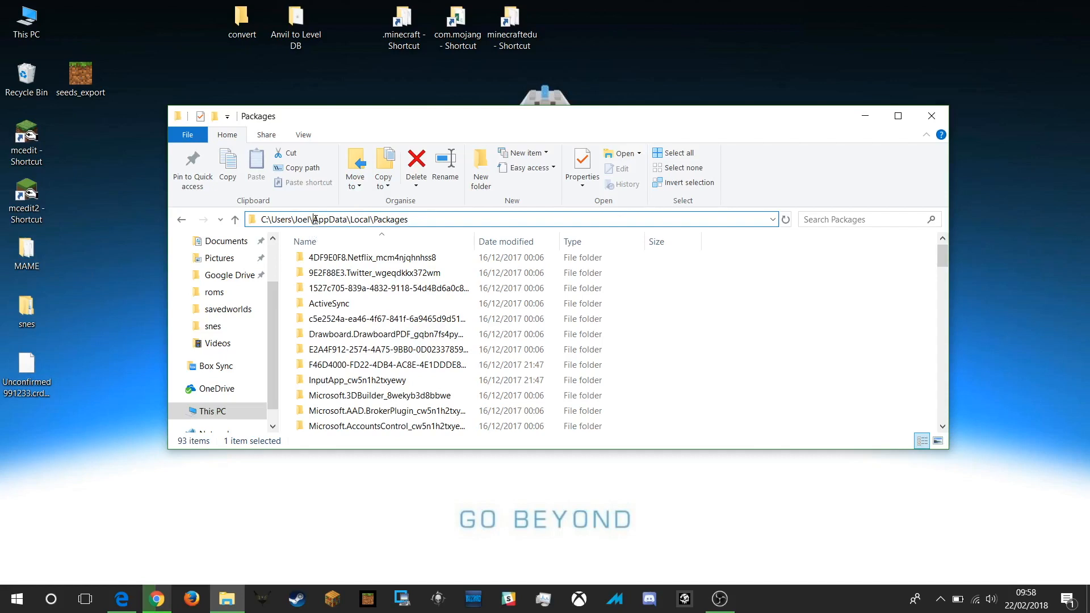
pyautogui.doubleClick(341, 219)
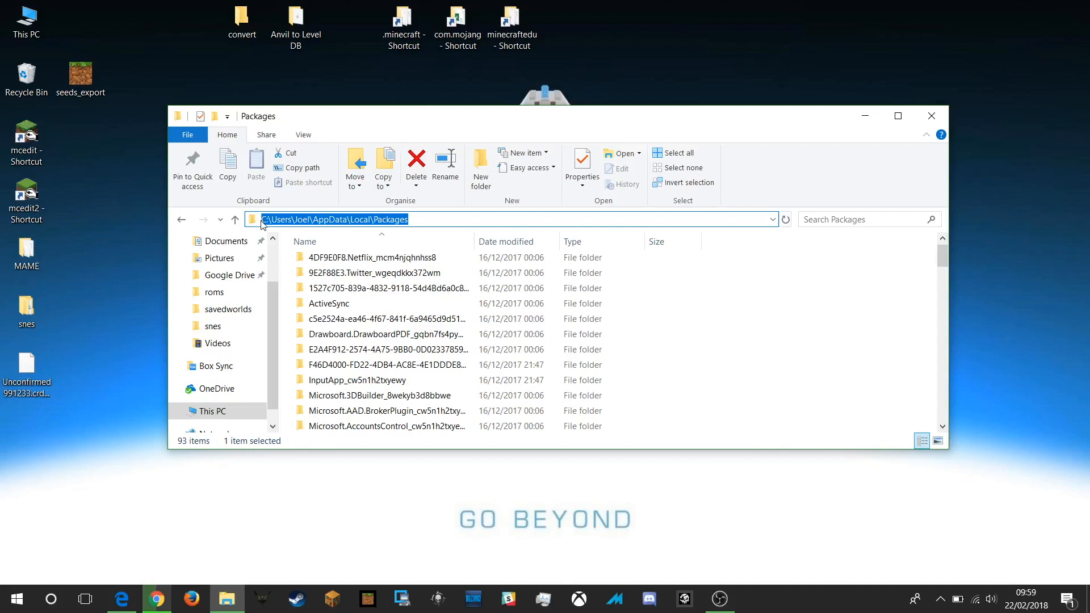
pyautogui.moveTo(725, 283)
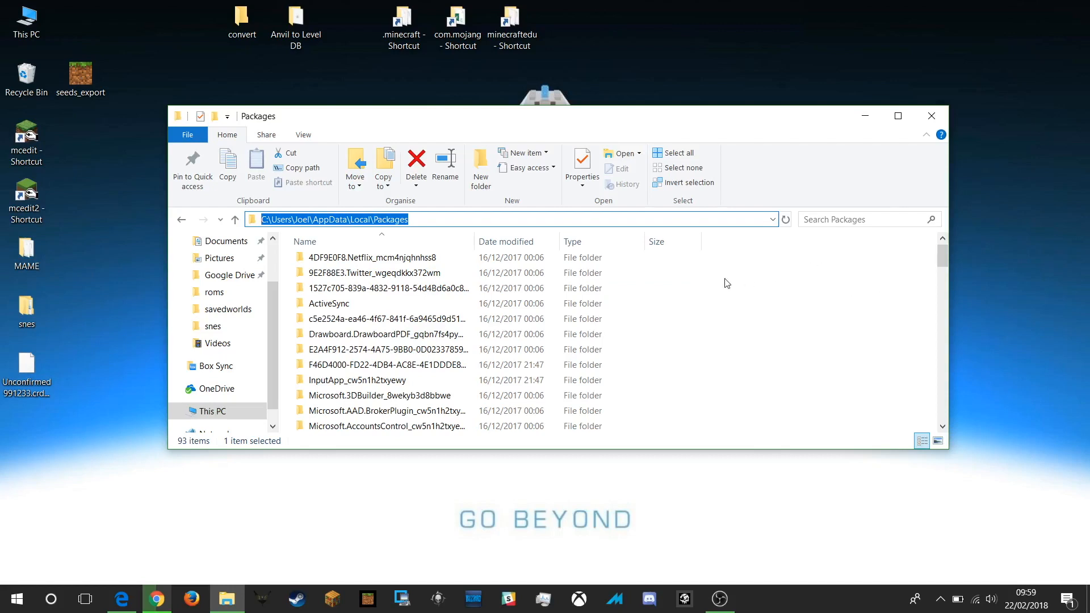
pyautogui.moveTo(824, 255)
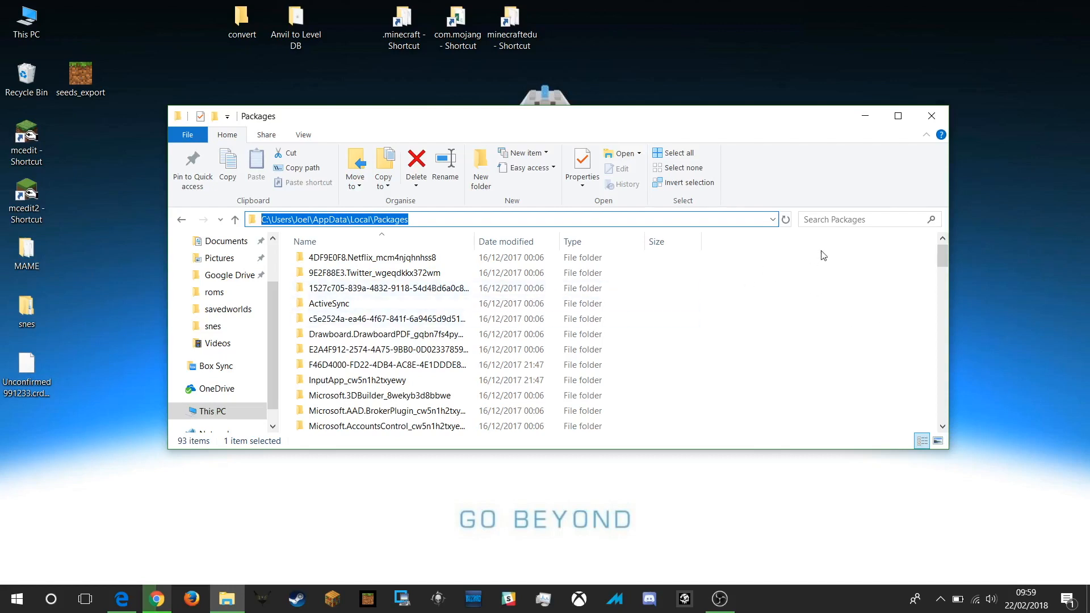
pyautogui.moveTo(943, 256)
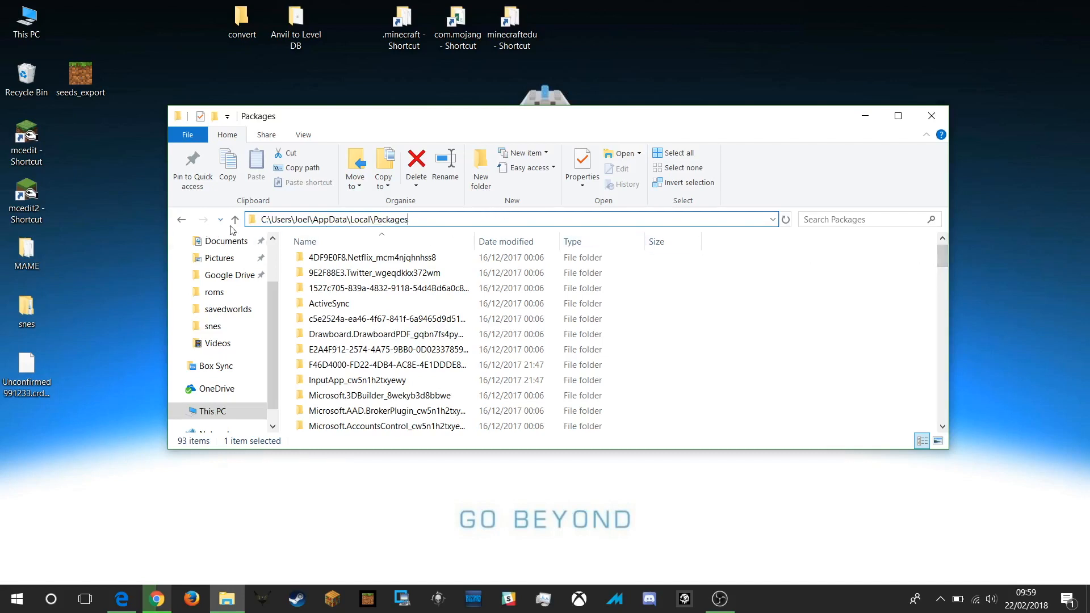
pyautogui.moveTo(944, 260)
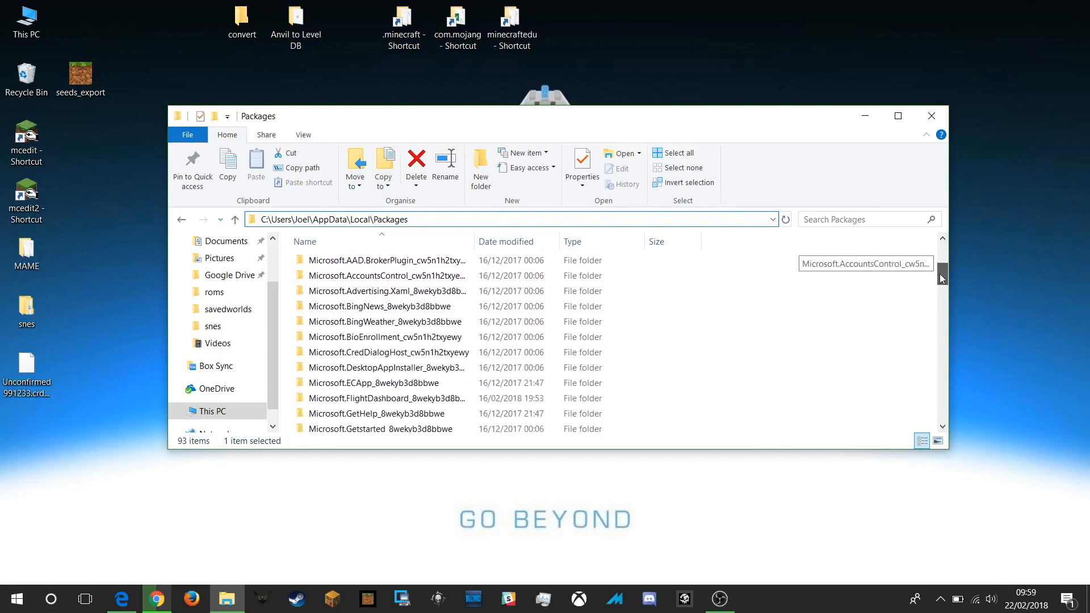
# Scroll down and select Microsoft.MinecraftEducationEdition, then Microsoft.MinecraftUWP_8wekyb3d8bbwe.
pyautogui.scroll(-3)
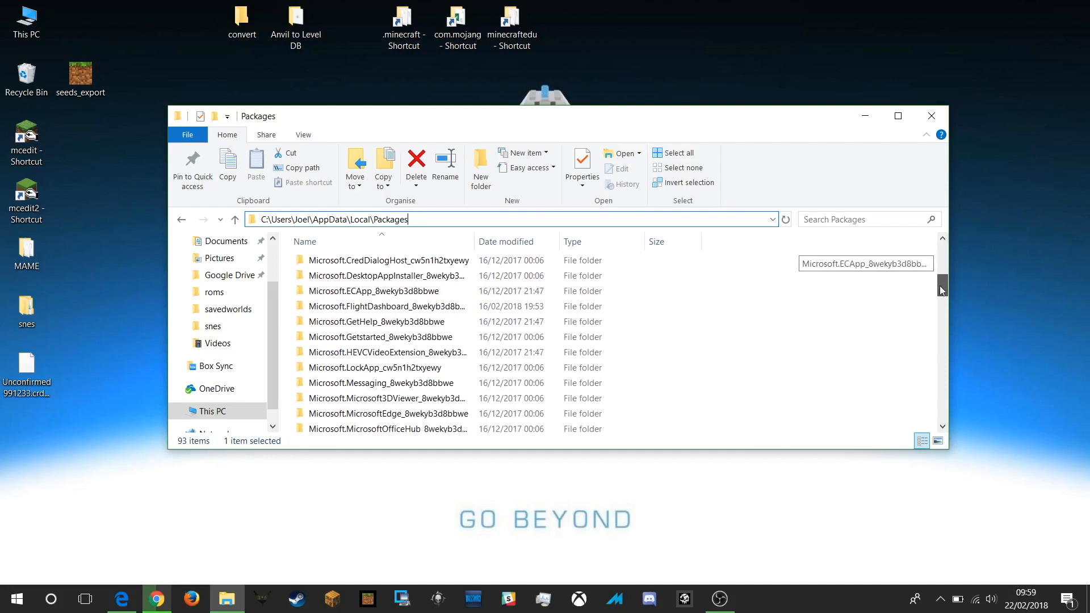
pyautogui.scroll(-3)
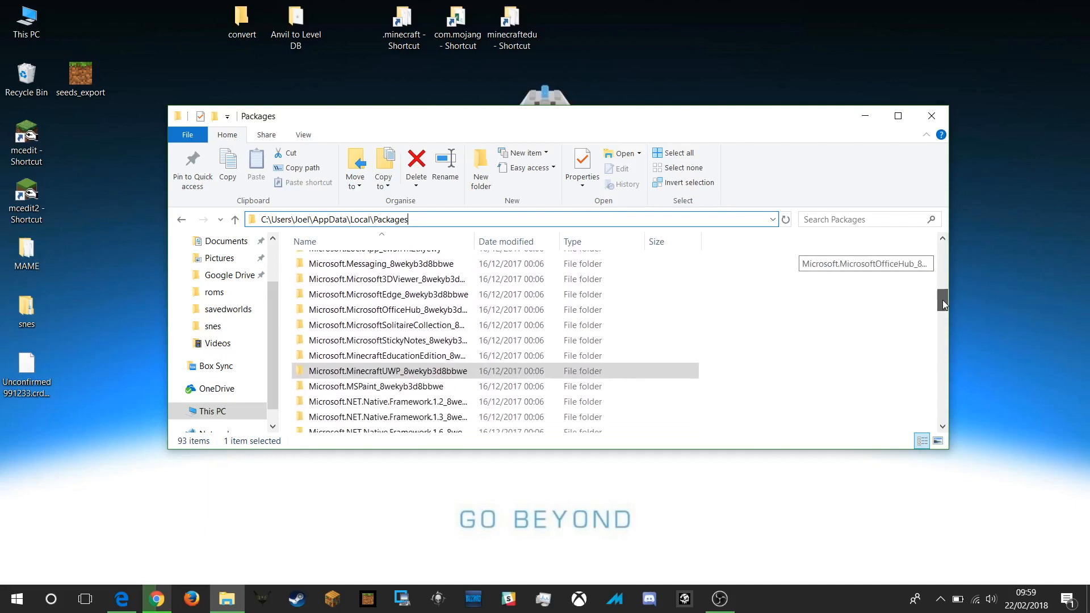
pyautogui.scroll(-3)
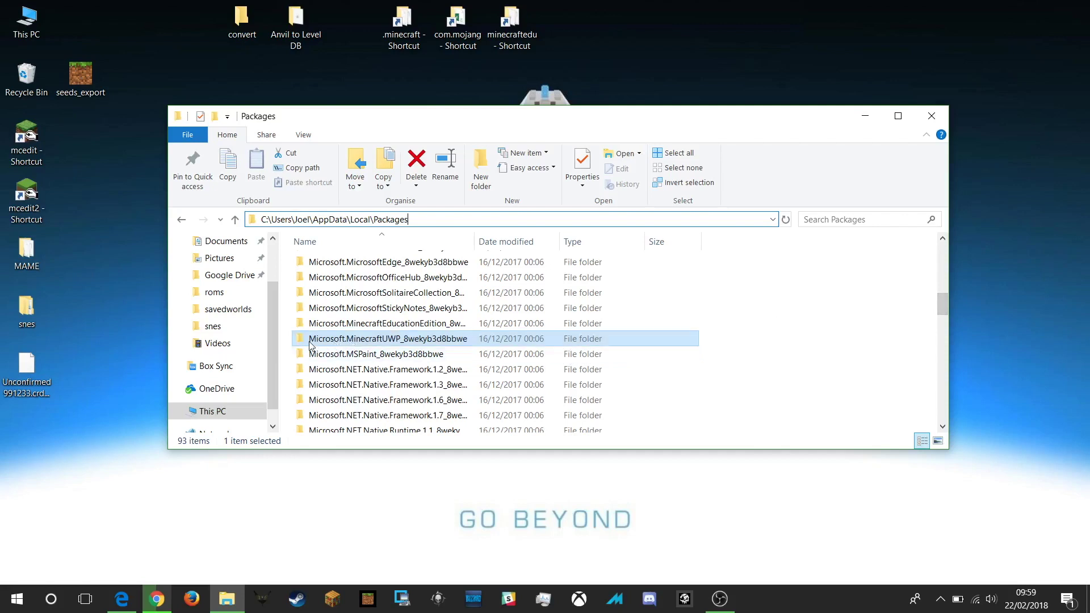
pyautogui.moveTo(387, 339)
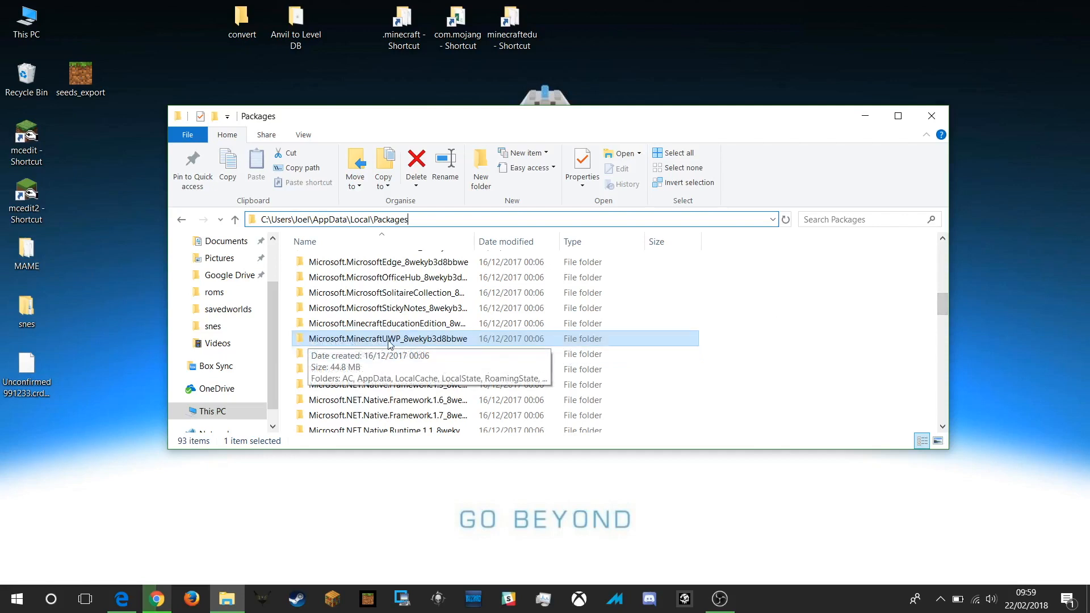
pyautogui.click(386, 323)
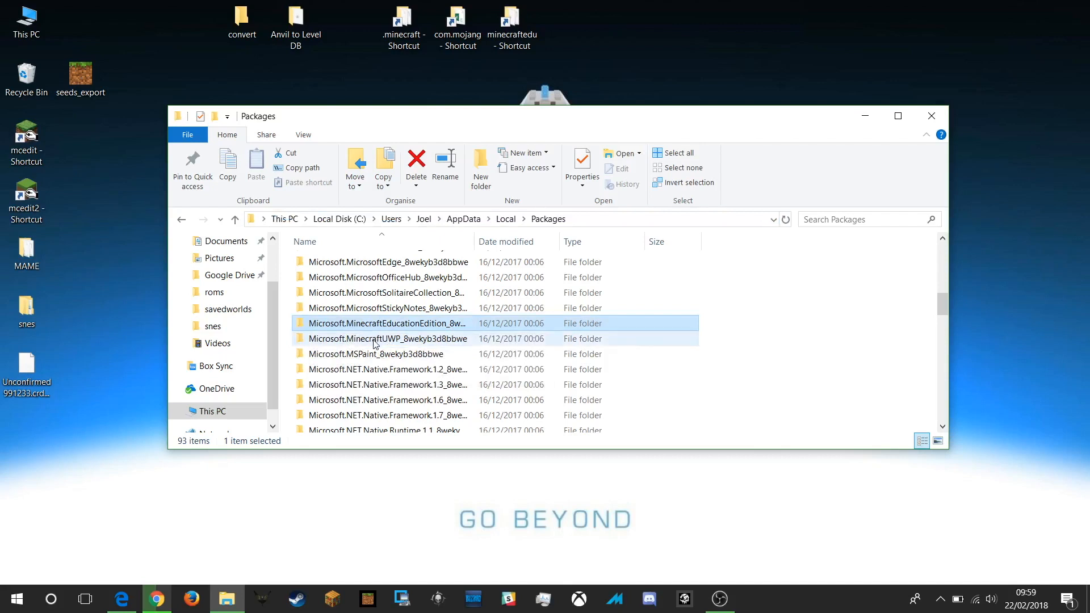
pyautogui.click(387, 339)
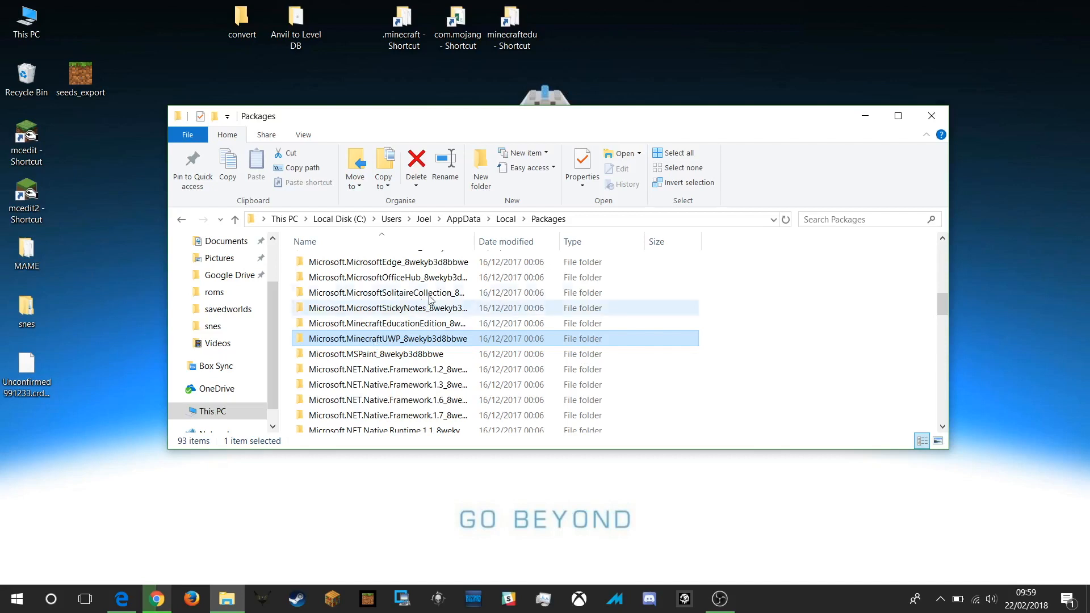
pyautogui.moveTo(337, 338)
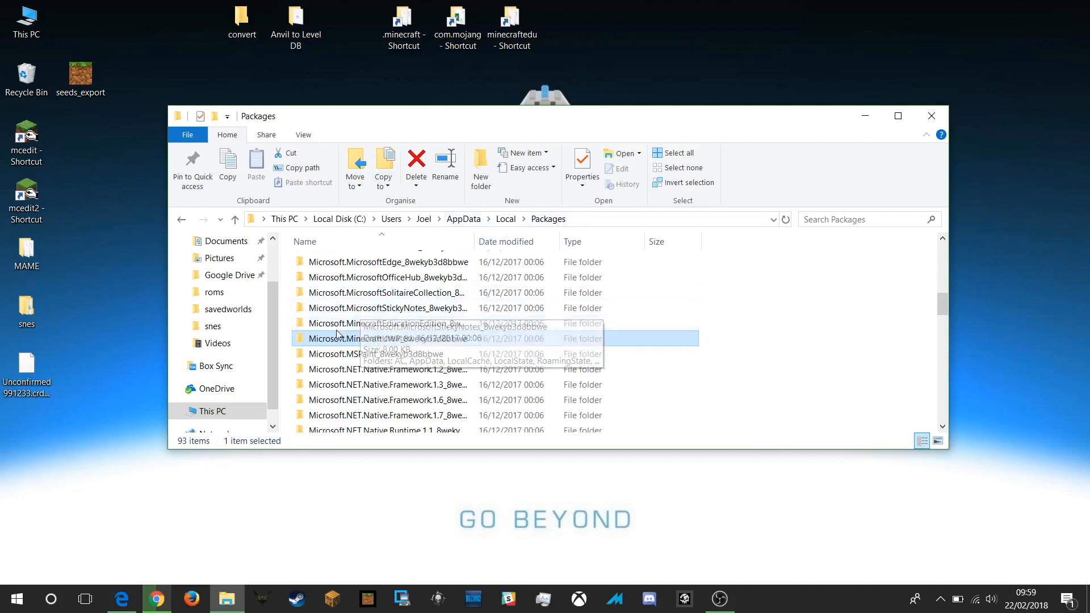
pyautogui.moveTo(723, 390)
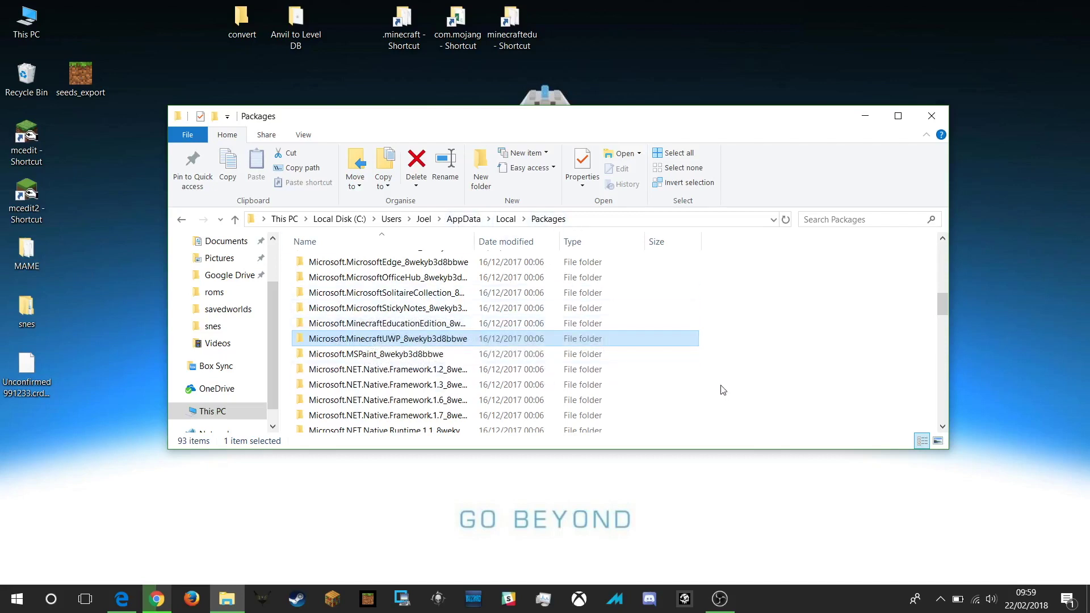
pyautogui.moveTo(385, 369)
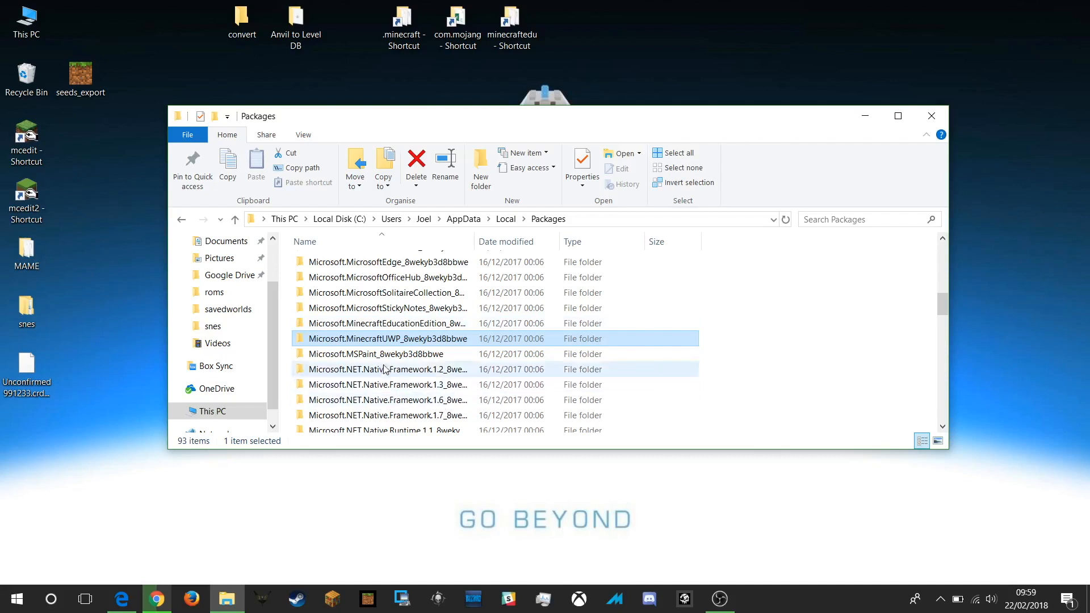
pyautogui.moveTo(387, 338)
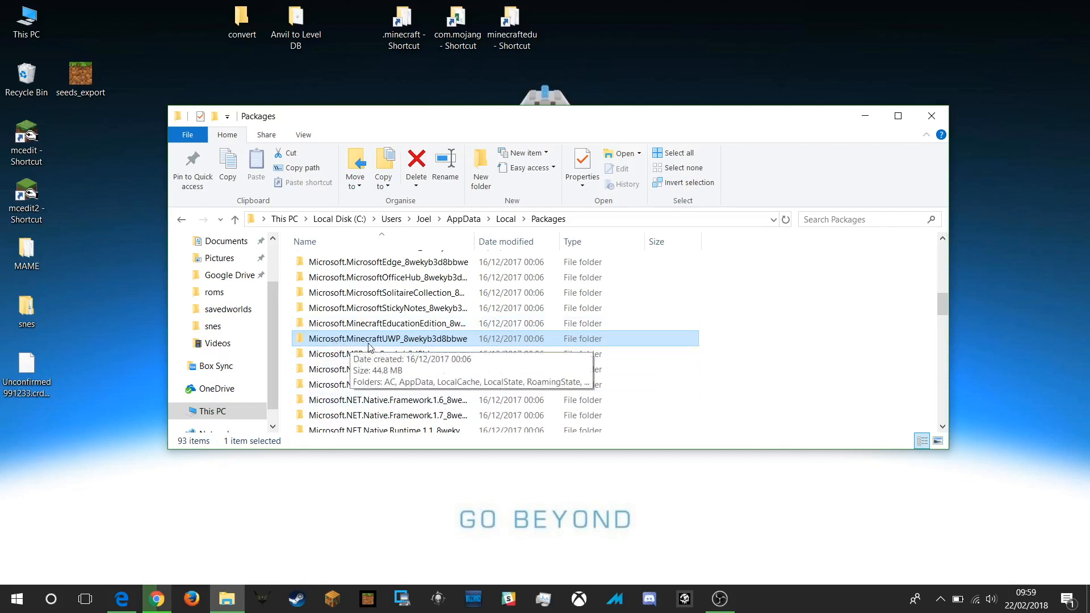
pyautogui.moveTo(395, 346)
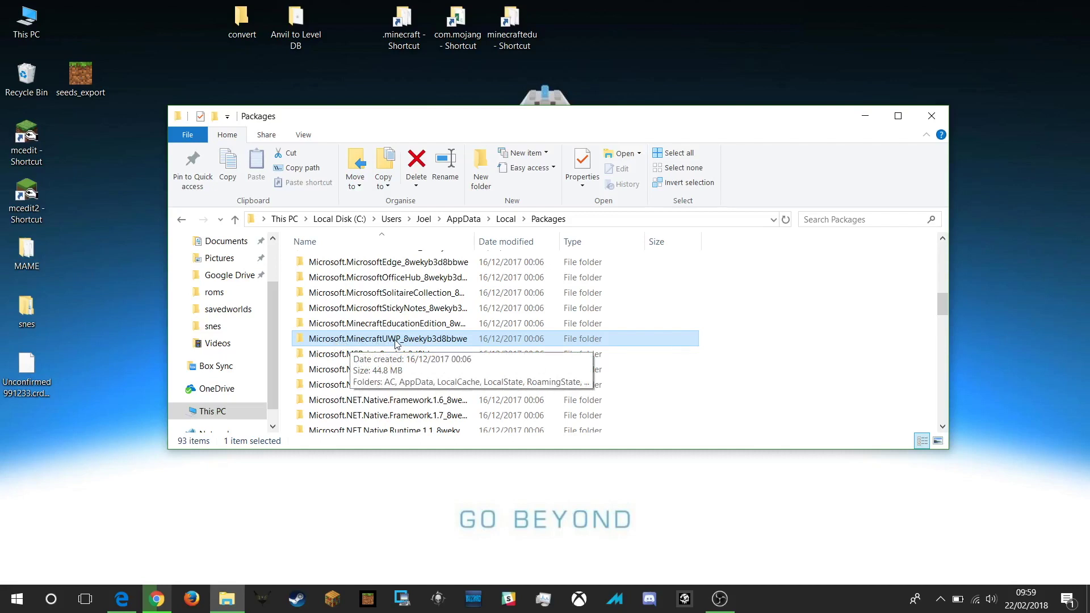
pyautogui.doubleClick(387, 338)
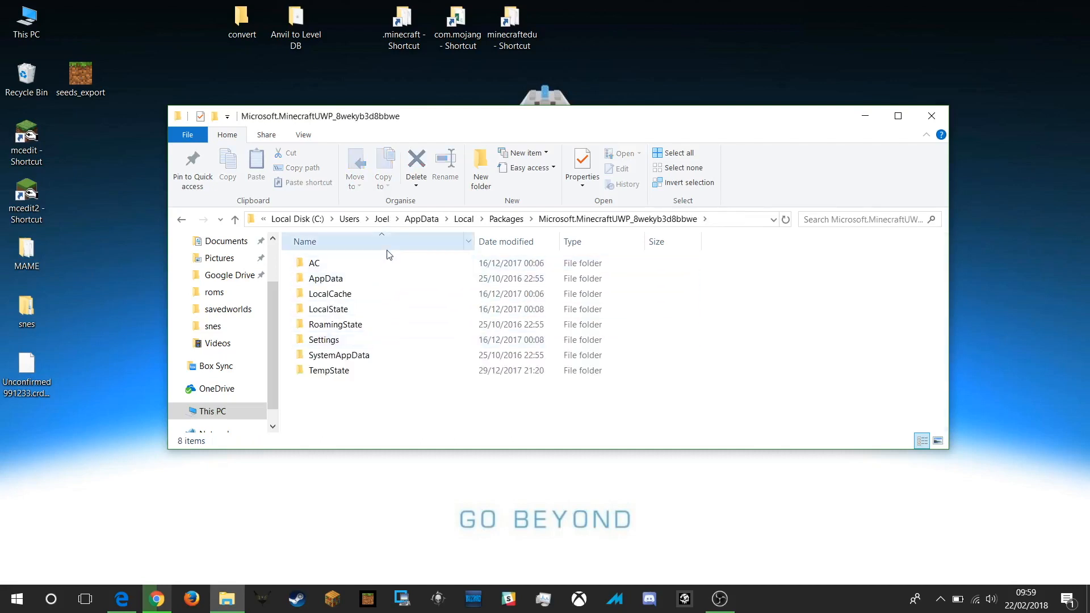
pyautogui.click(328, 309)
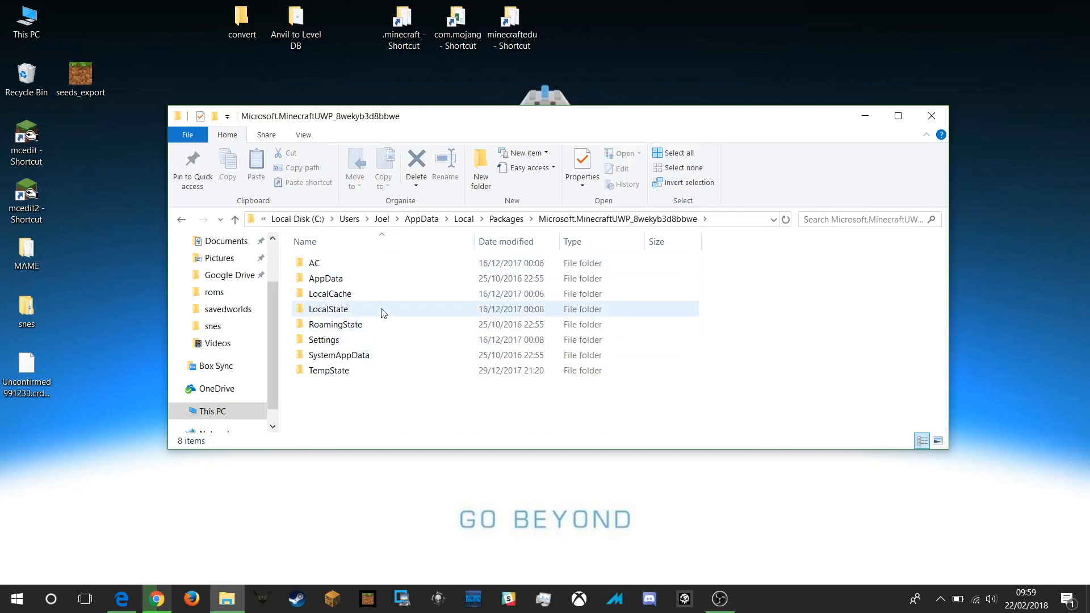
pyautogui.moveTo(378, 293)
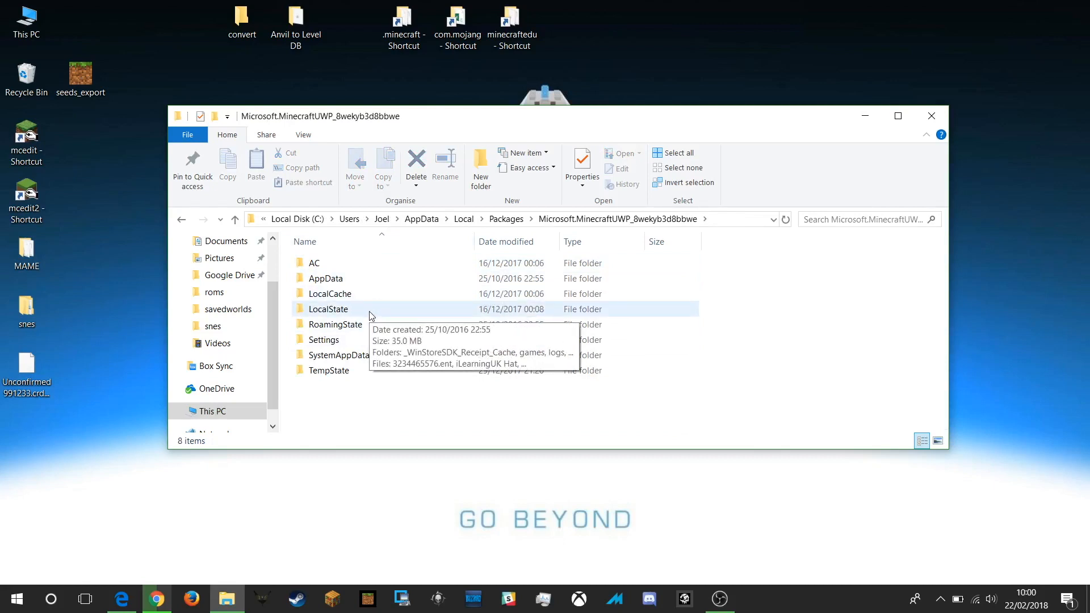
pyautogui.doubleClick(328, 309)
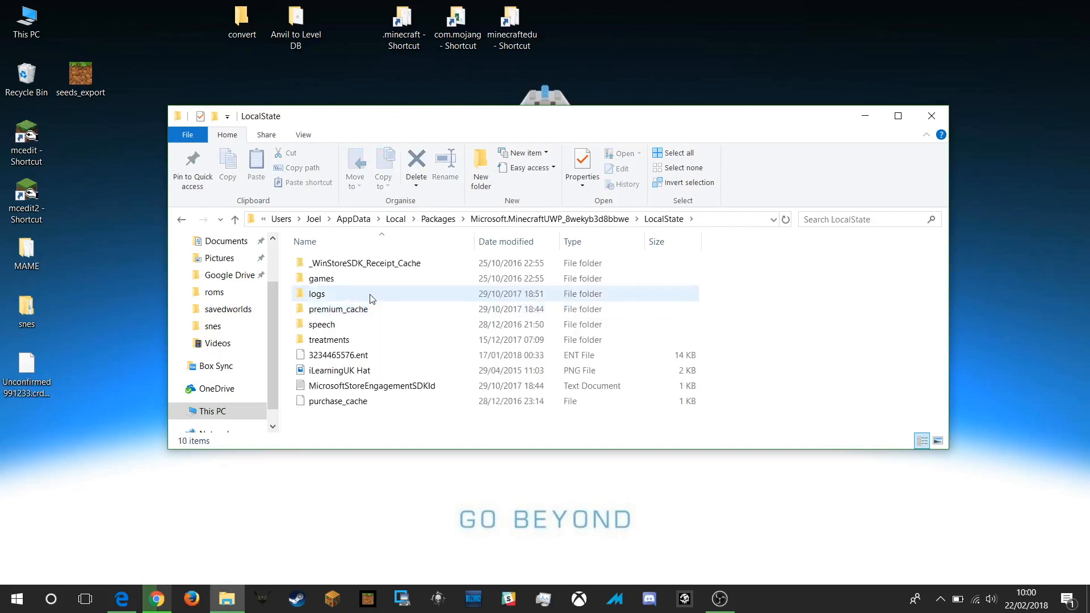
pyautogui.moveTo(356, 281)
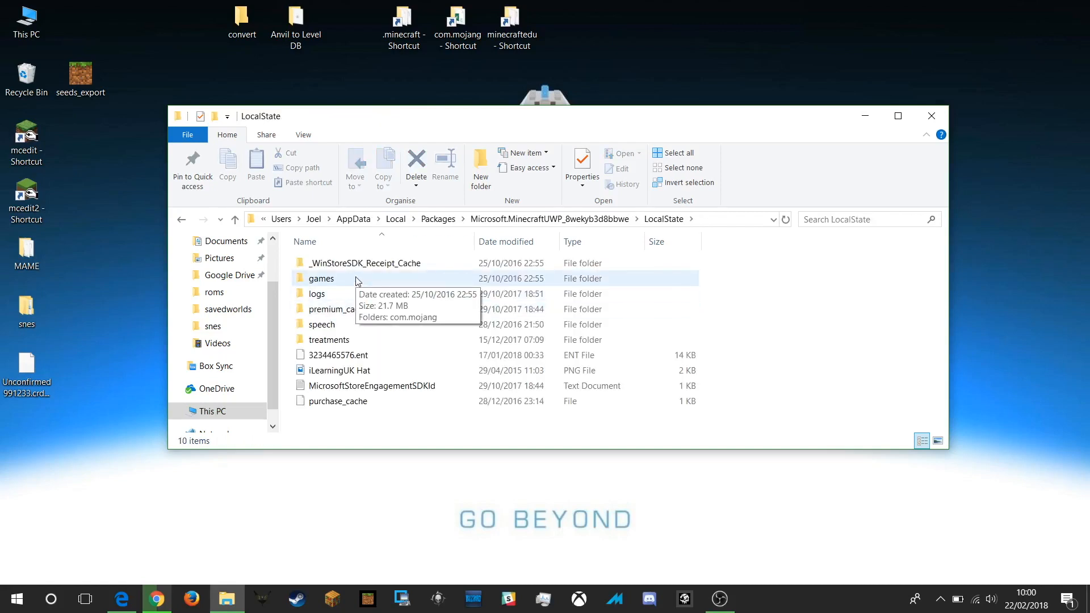
pyautogui.doubleClick(321, 278)
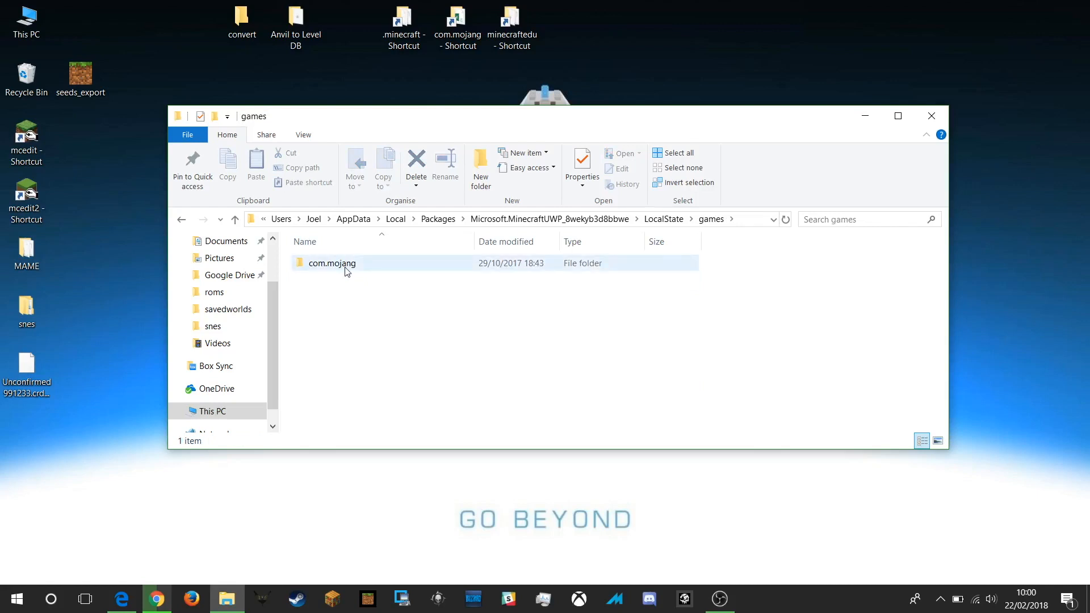
pyautogui.doubleClick(332, 263)
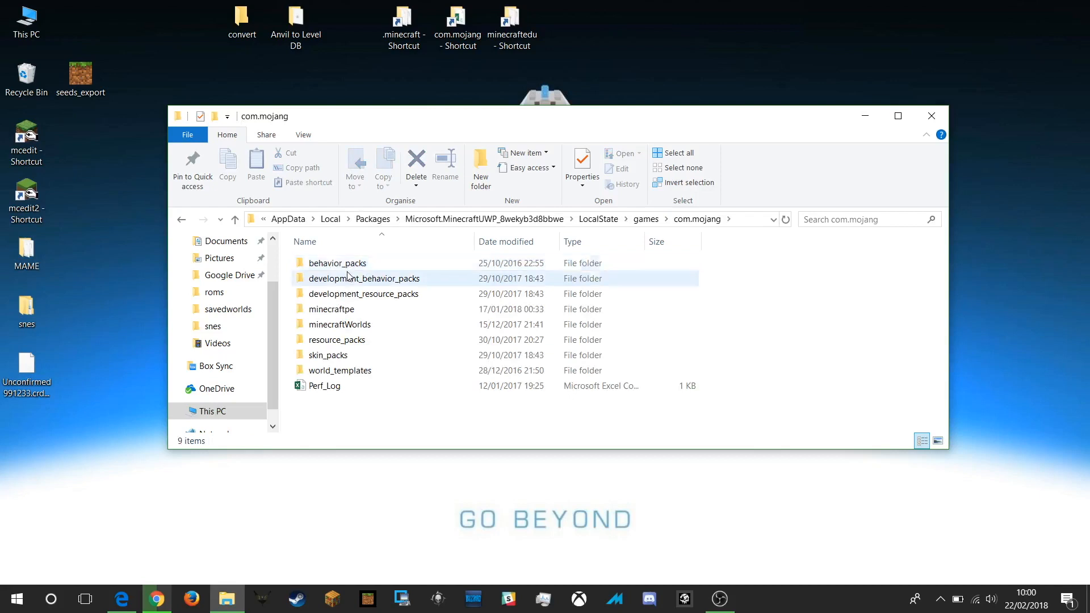
pyautogui.click(340, 324)
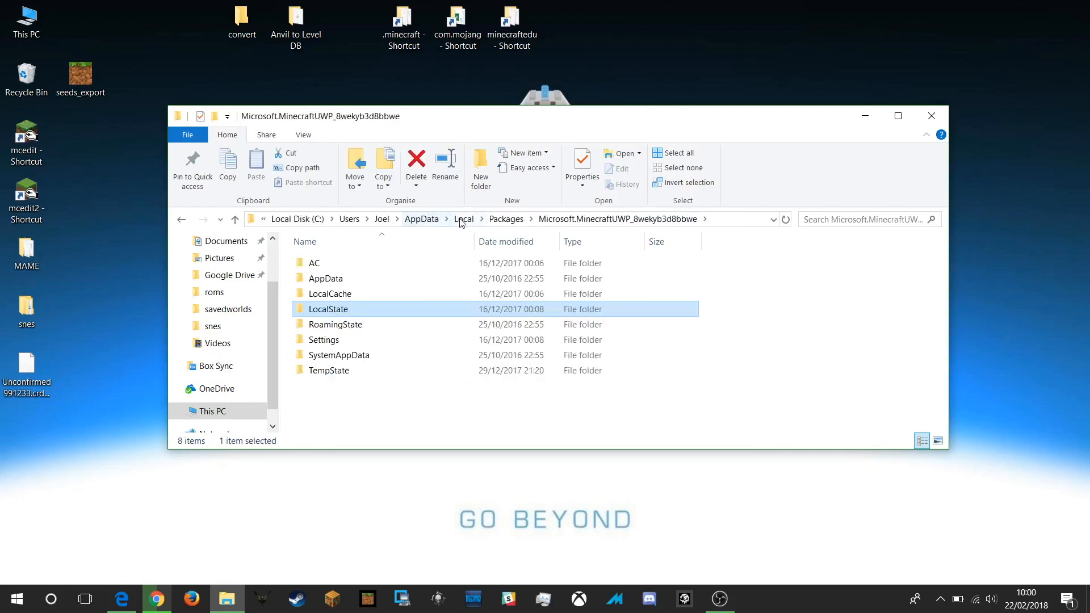
pyautogui.moveTo(618, 219)
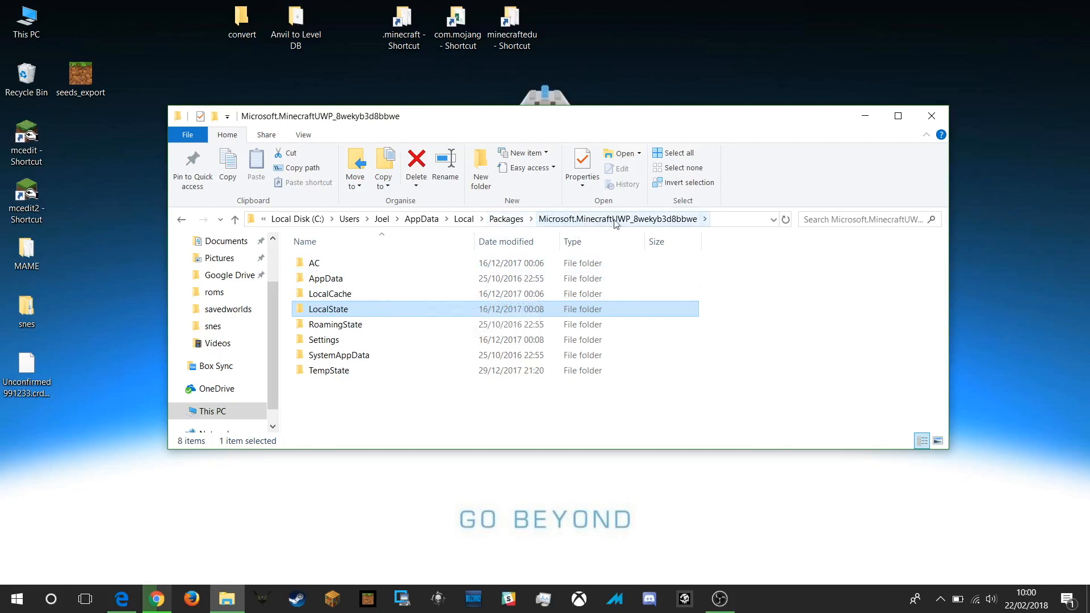
pyautogui.moveTo(337, 310)
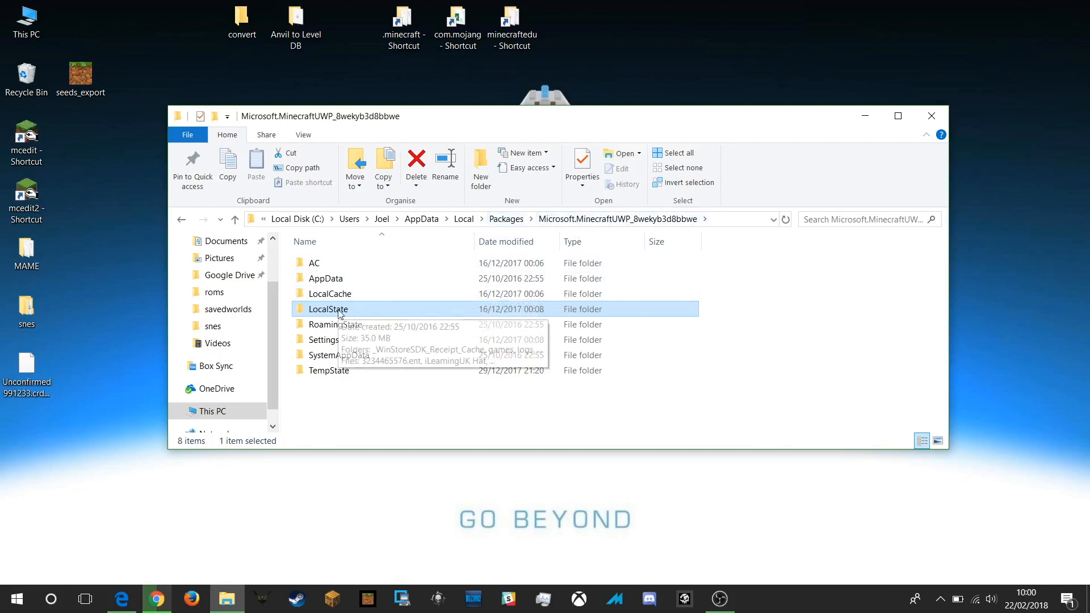
# Drill from the MinecraftUWP package through LocalState and games into minecraftWorlds.
pyautogui.doubleClick(328, 309)
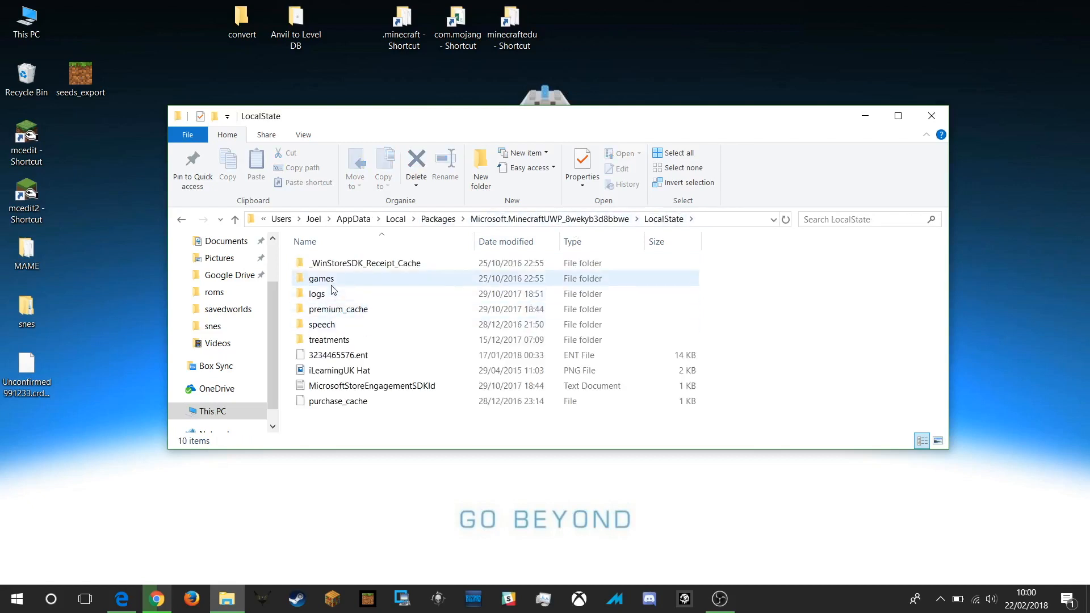
pyautogui.doubleClick(320, 278)
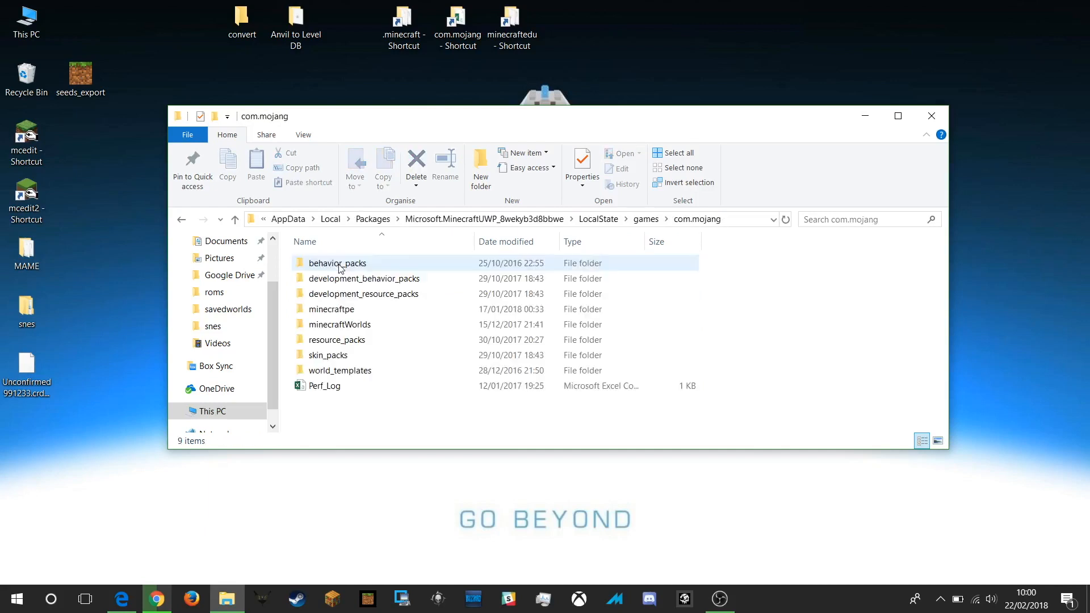
pyautogui.click(340, 325)
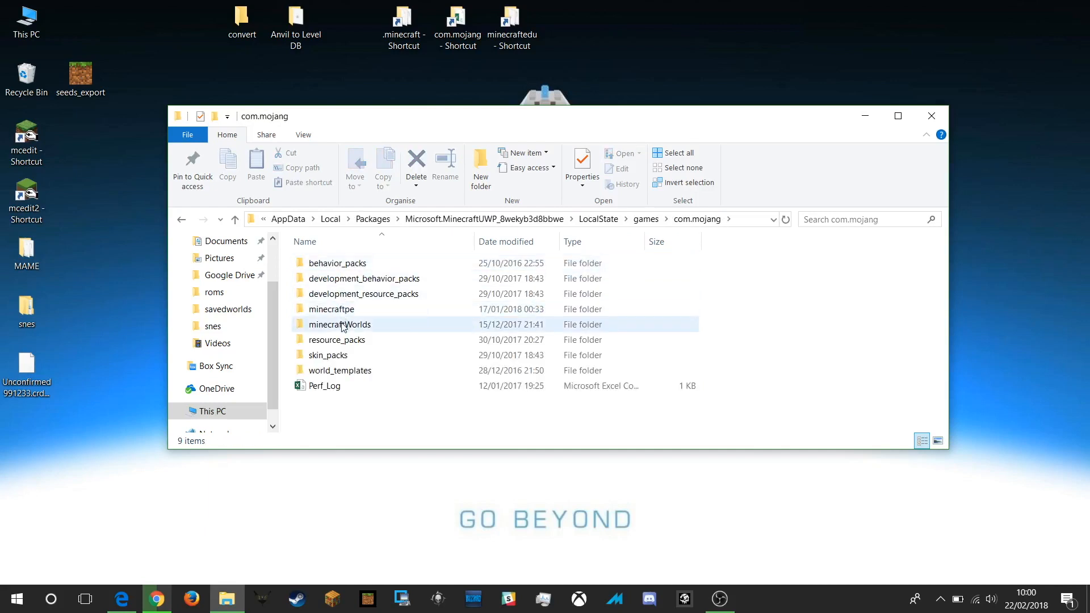
pyautogui.doubleClick(340, 325)
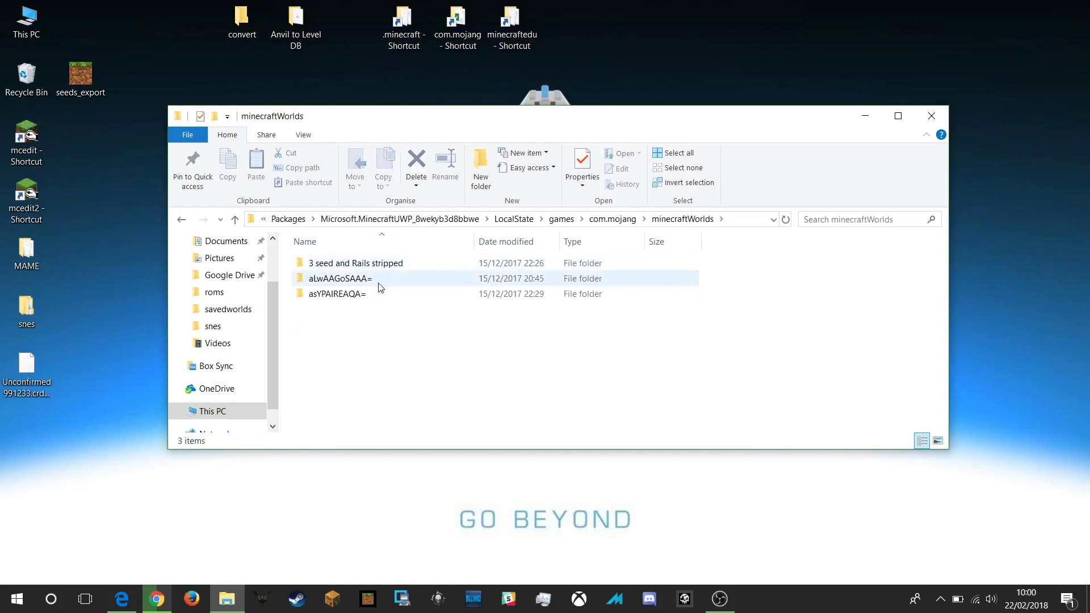
pyautogui.click(390, 321)
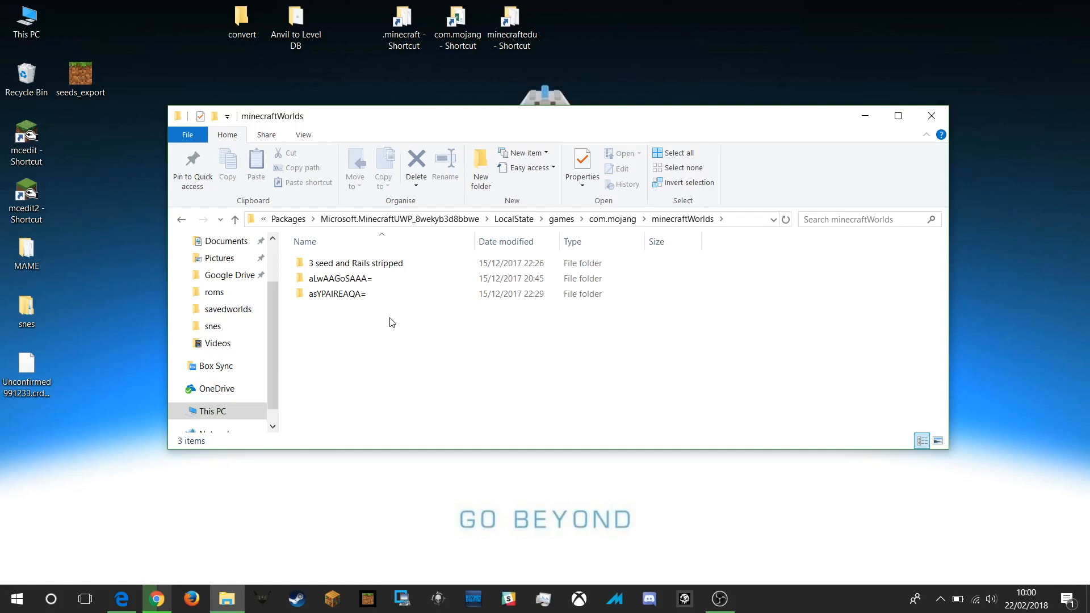
pyautogui.moveTo(439, 306)
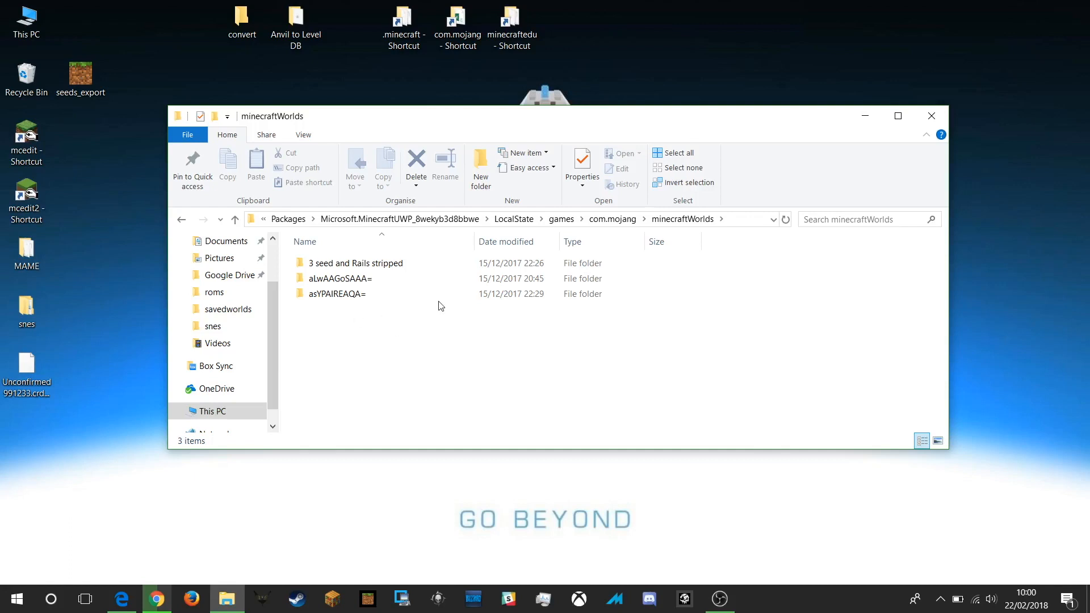
pyautogui.moveTo(416, 355)
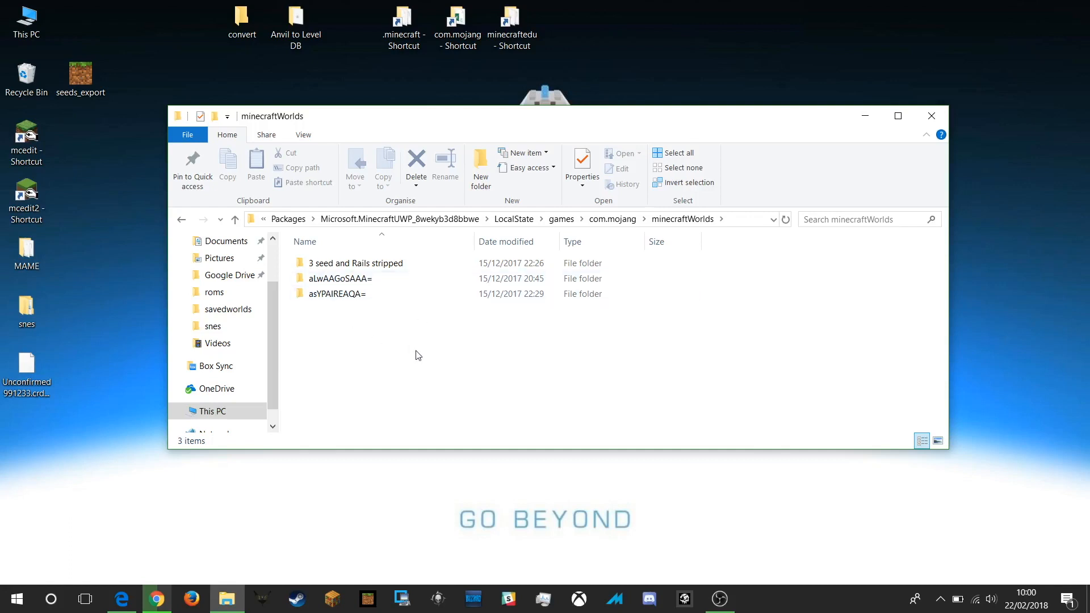
pyautogui.moveTo(444, 305)
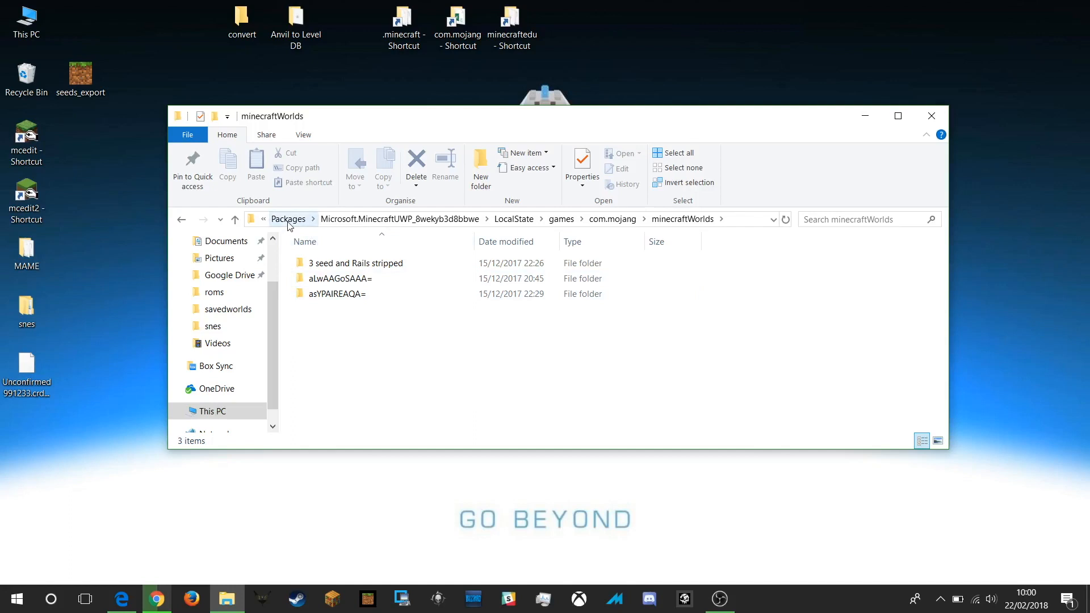
# From Packages, open Education Edition's LocalState > games > com.mojang > minecraftWorlds.
pyautogui.click(288, 219)
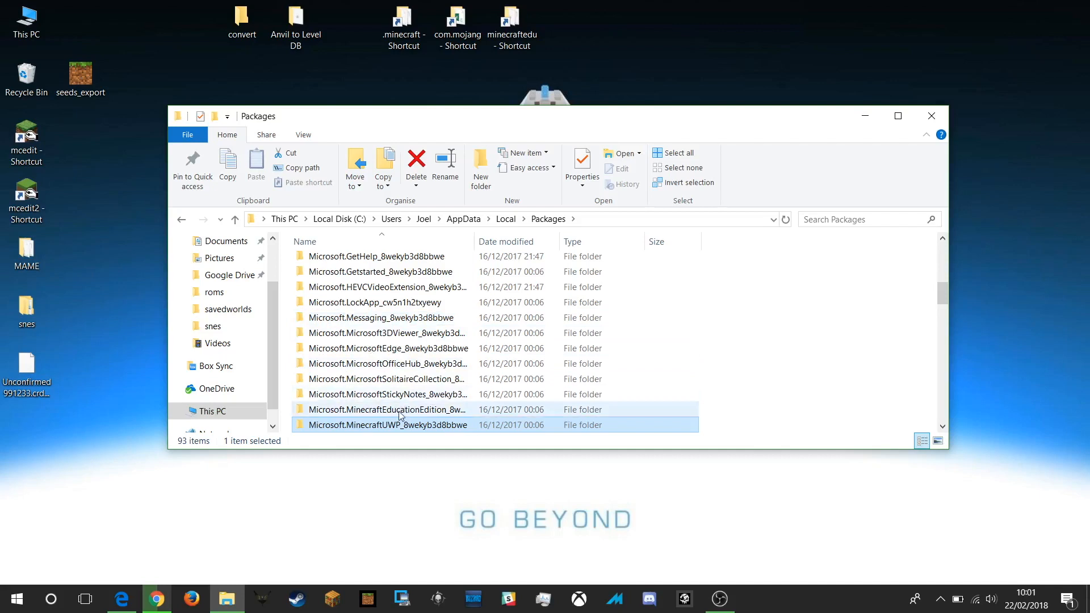
pyautogui.doubleClick(387, 409)
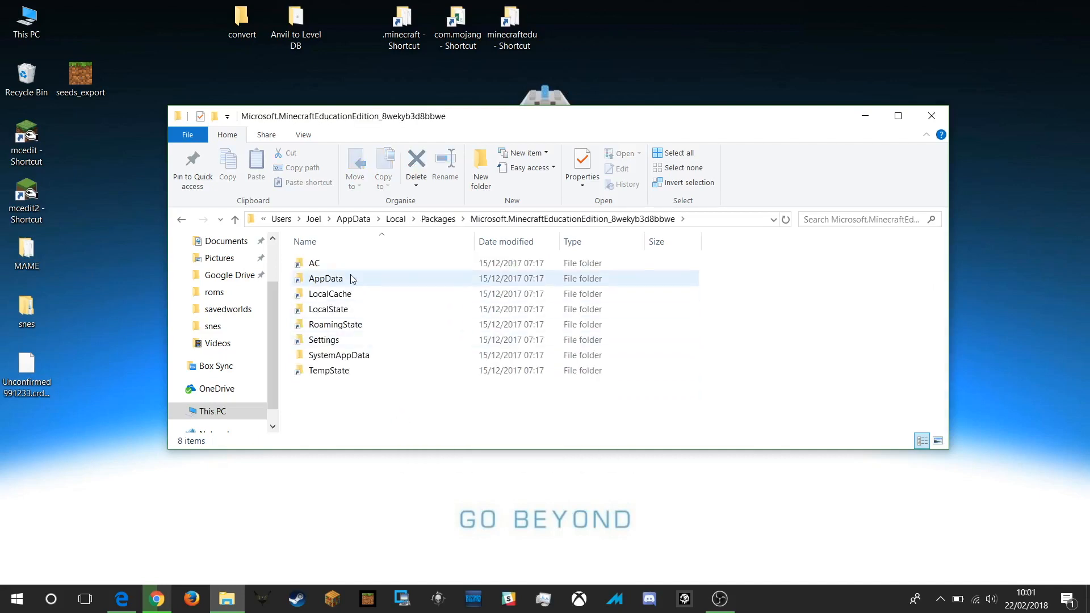
pyautogui.click(327, 309)
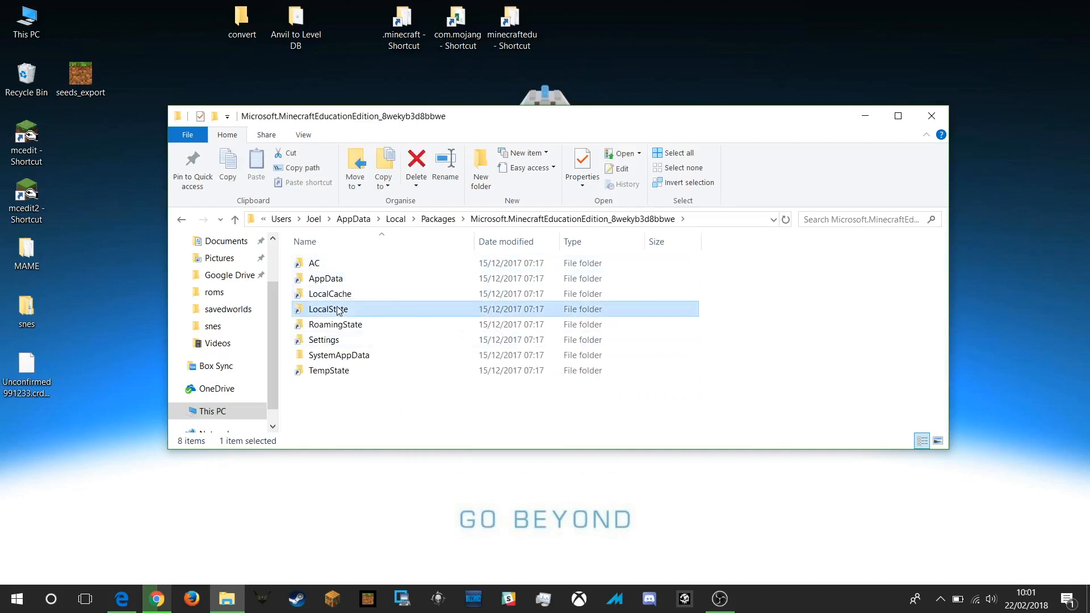
pyautogui.doubleClick(327, 308)
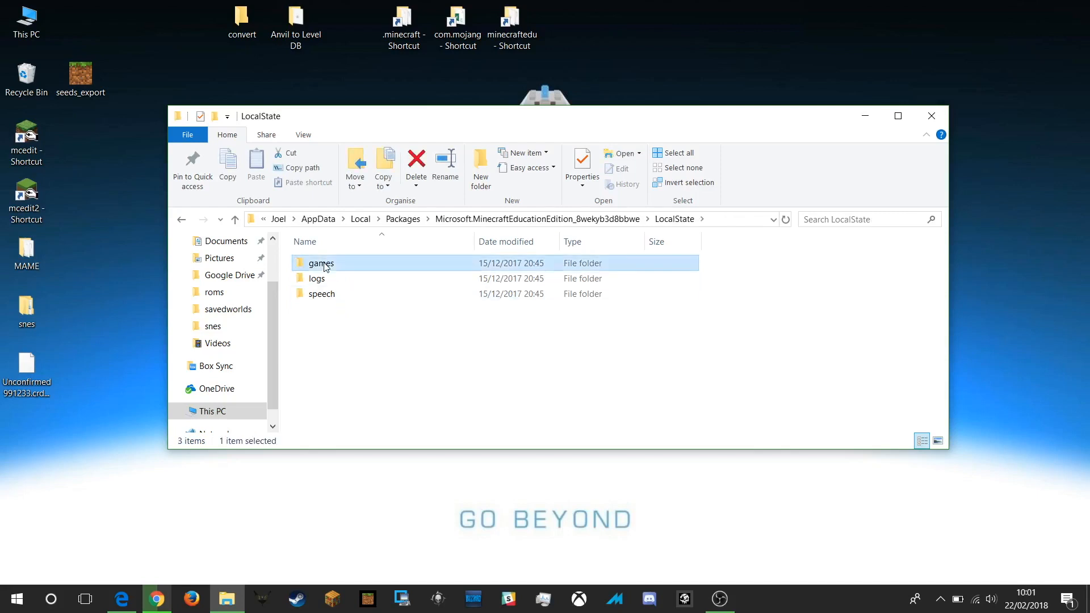
pyautogui.doubleClick(320, 263)
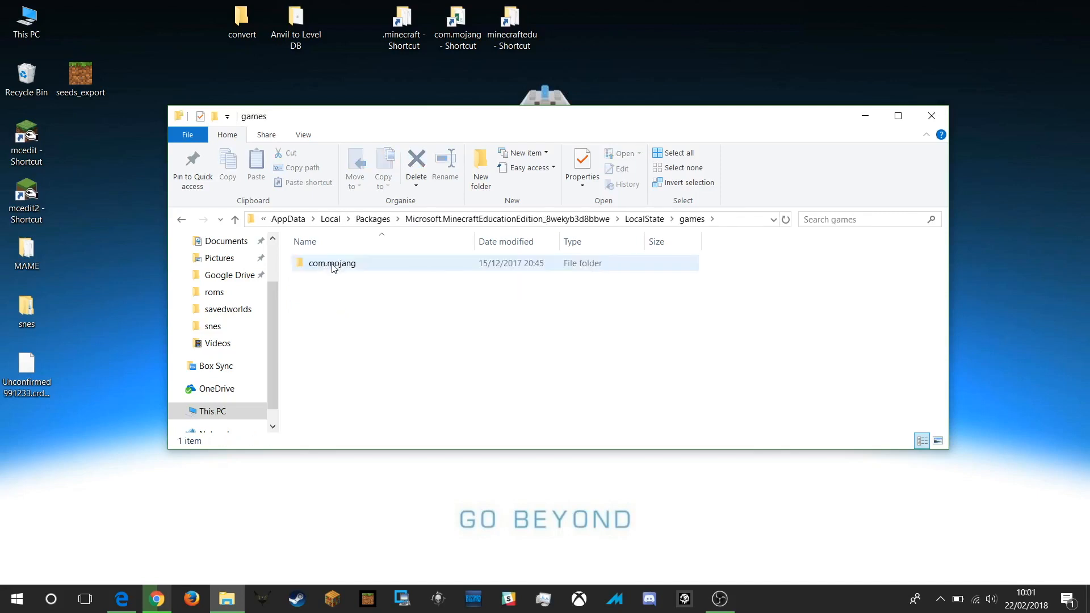
pyautogui.doubleClick(332, 262)
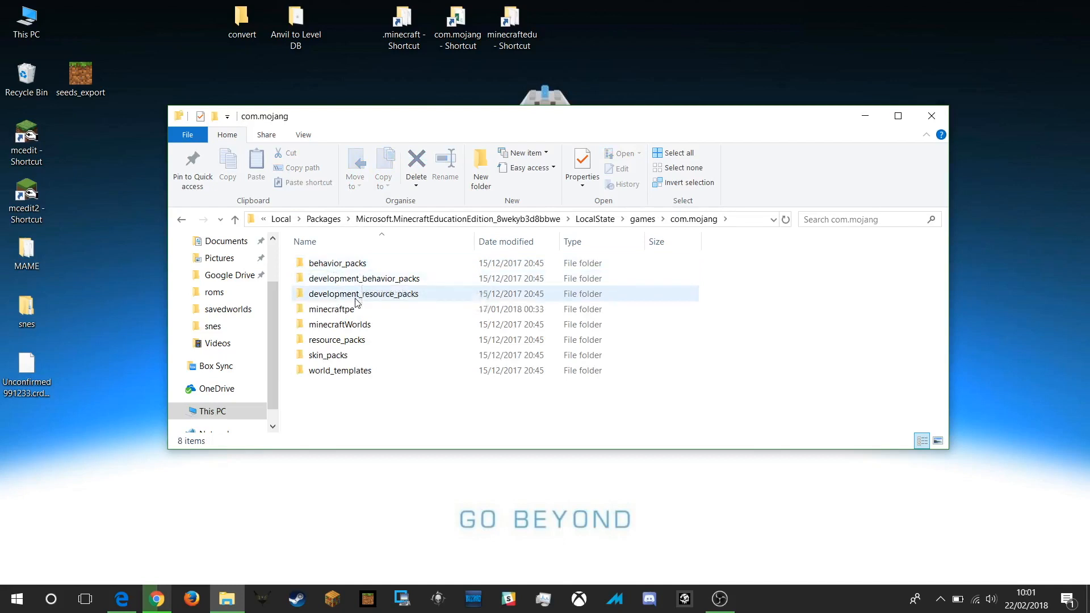
pyautogui.moveTo(340, 324)
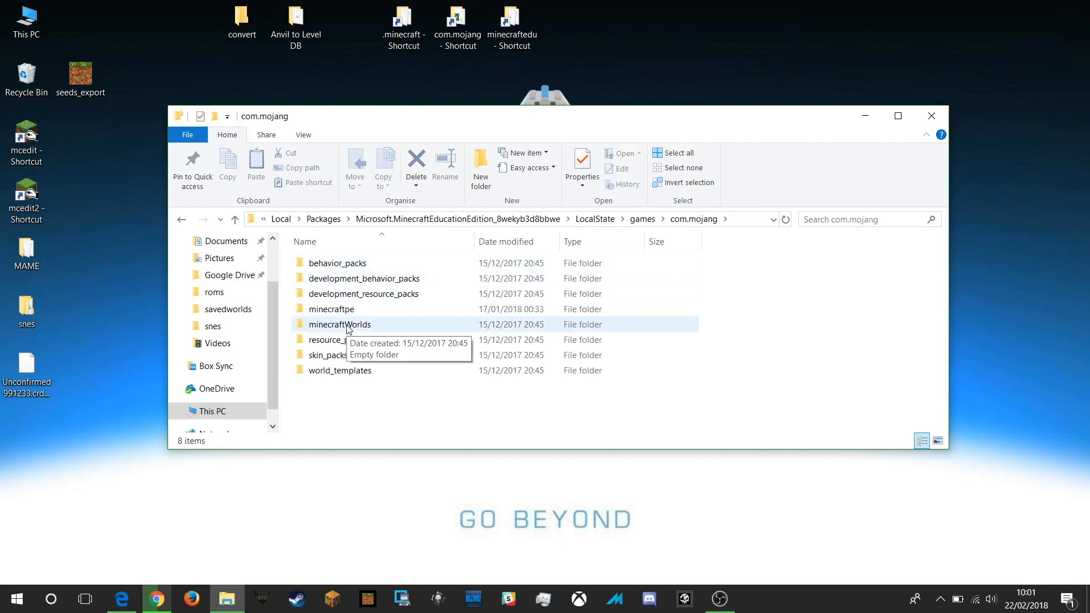
pyautogui.doubleClick(340, 324)
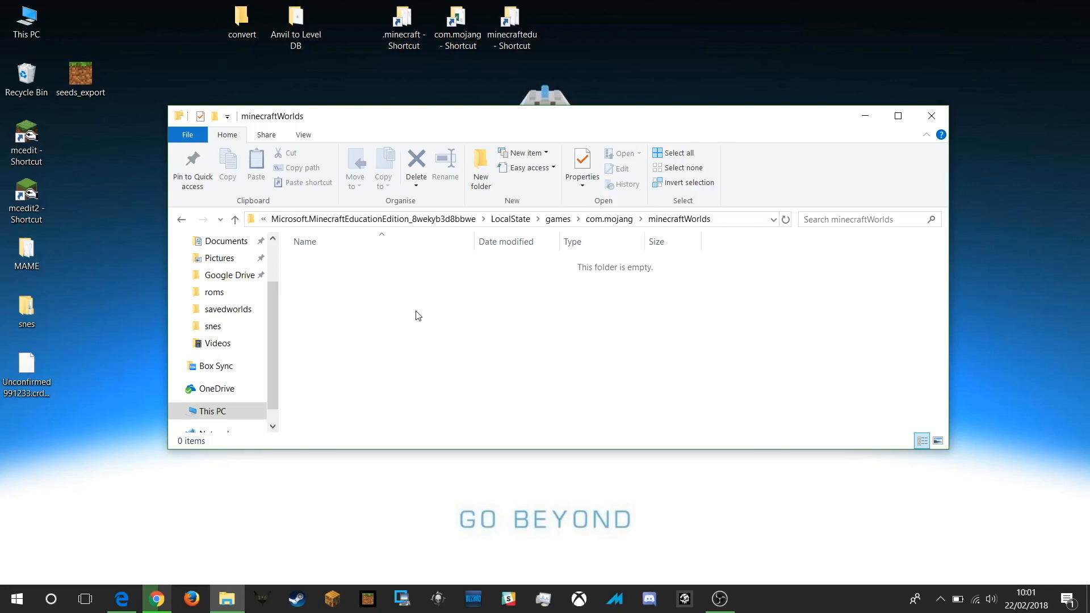
pyautogui.moveTo(271, 228)
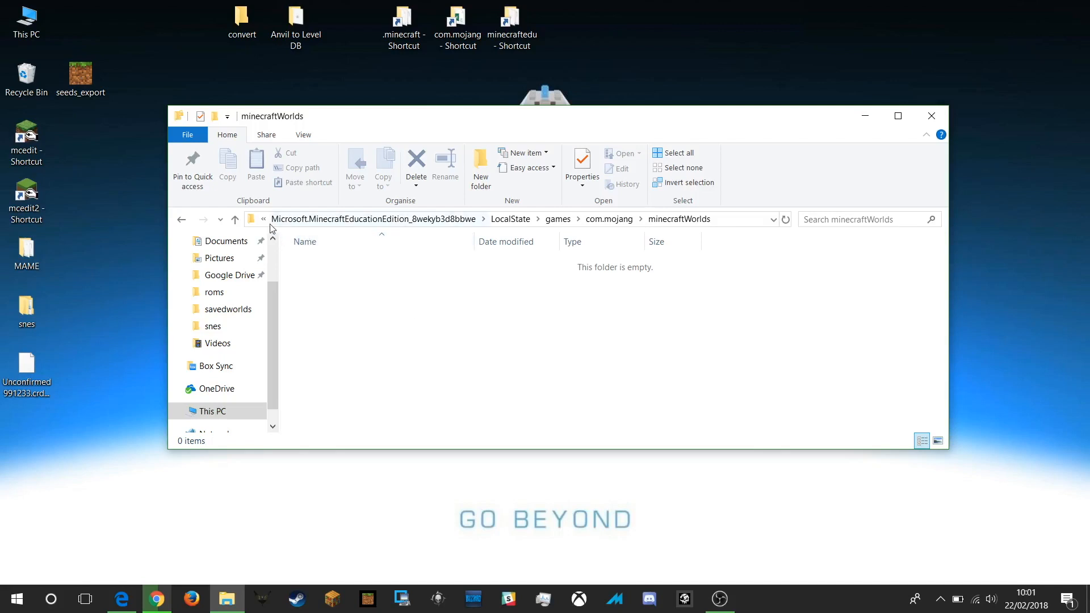
pyautogui.moveTo(753, 225)
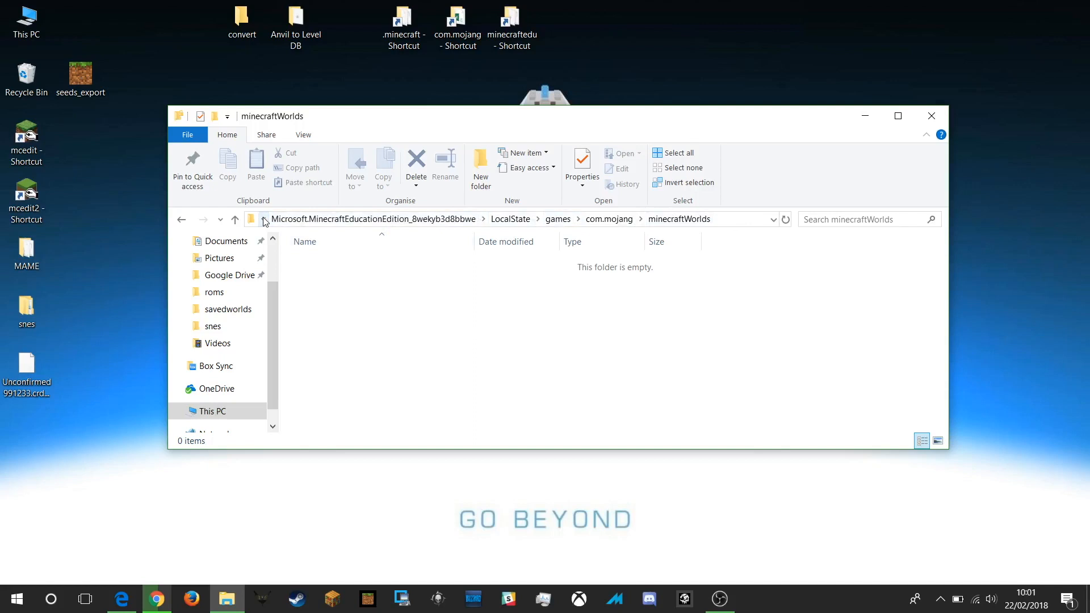
# Make the Education Edition minecraftWorlds path editable using Edit address.
pyautogui.rightClick(253, 220)
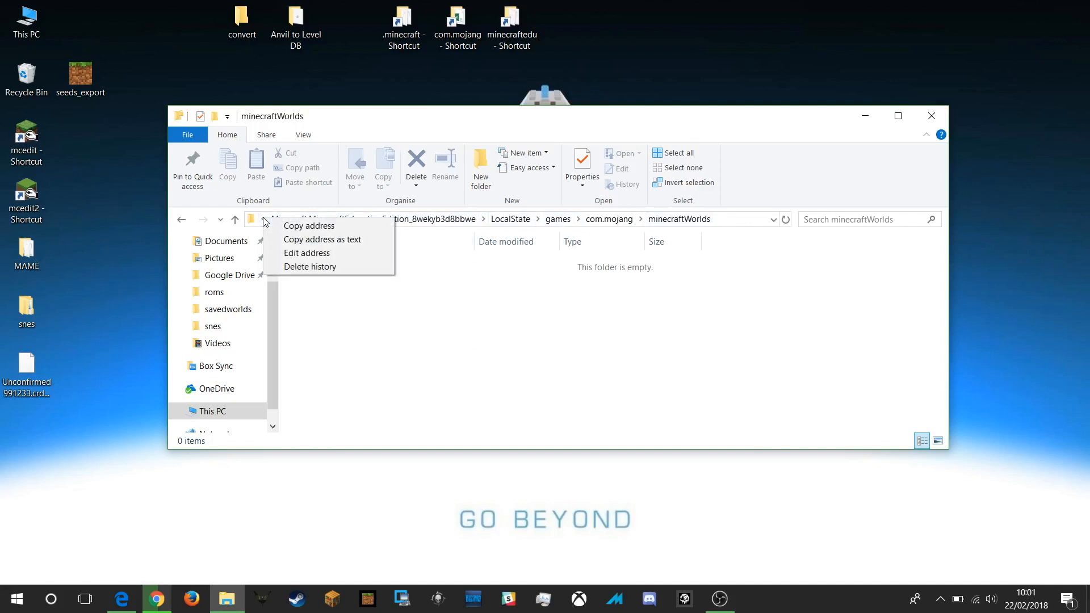
pyautogui.moveTo(306, 253)
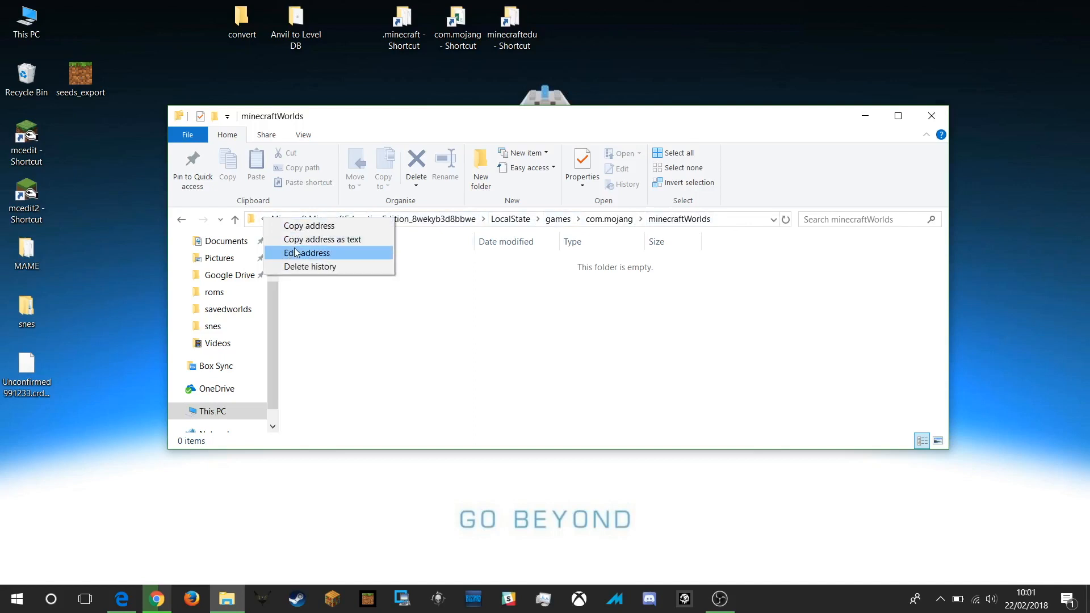
pyautogui.click(309, 252)
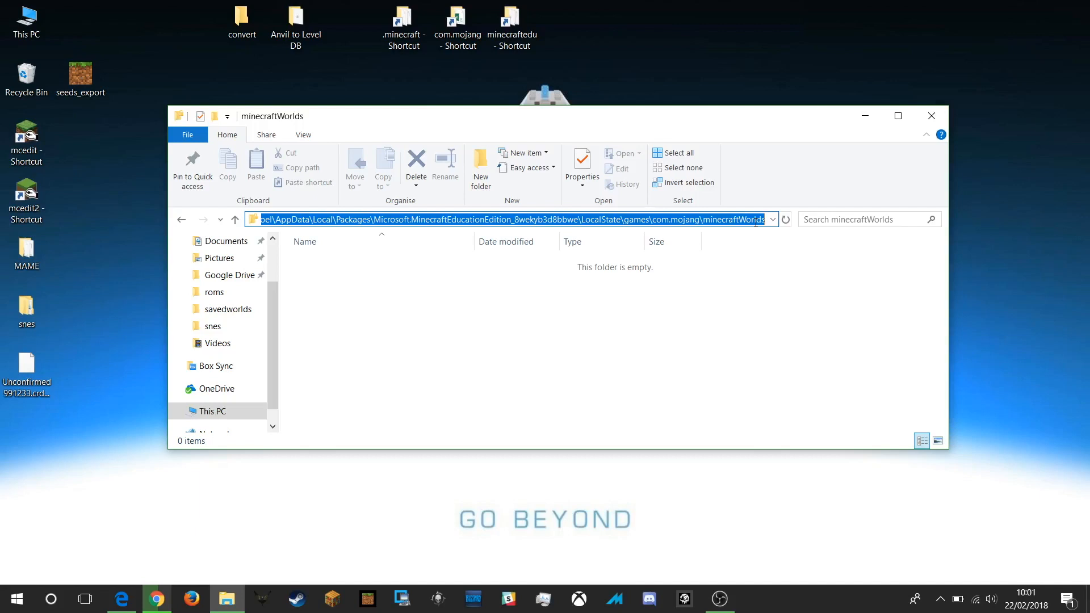
pyautogui.moveTo(535, 120)
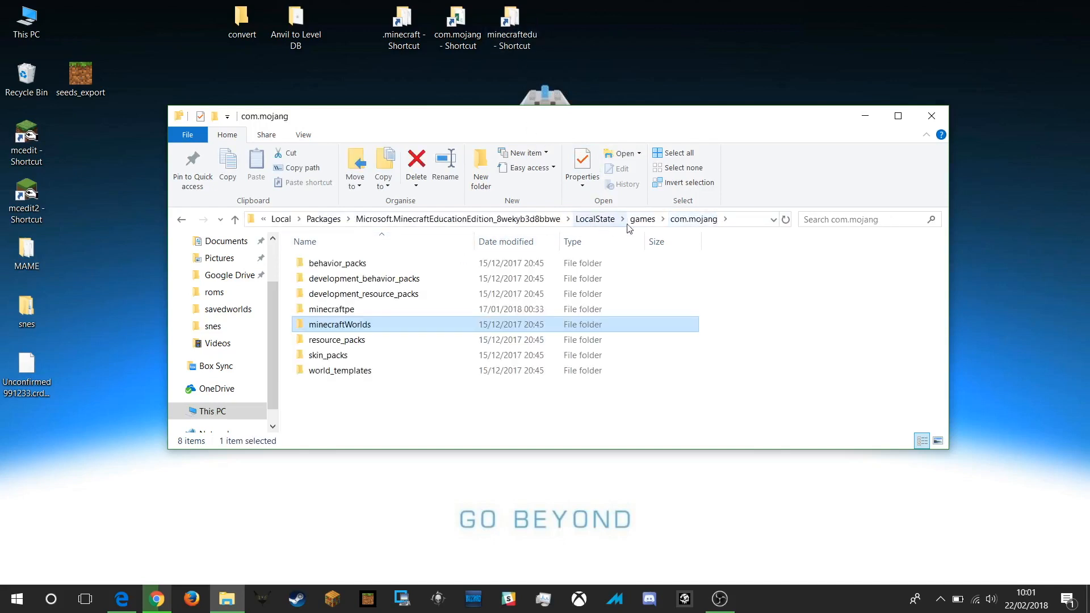
# Create the 'com.mojang - EE' desktop shortcut from the games folder and test it.
pyautogui.click(642, 219)
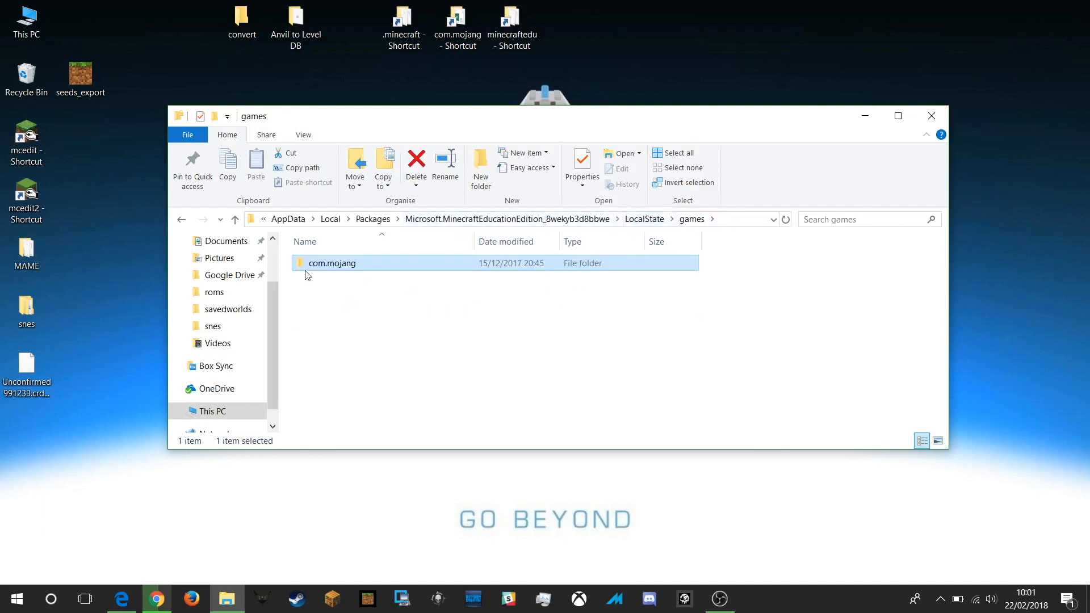
pyautogui.moveTo(304, 270)
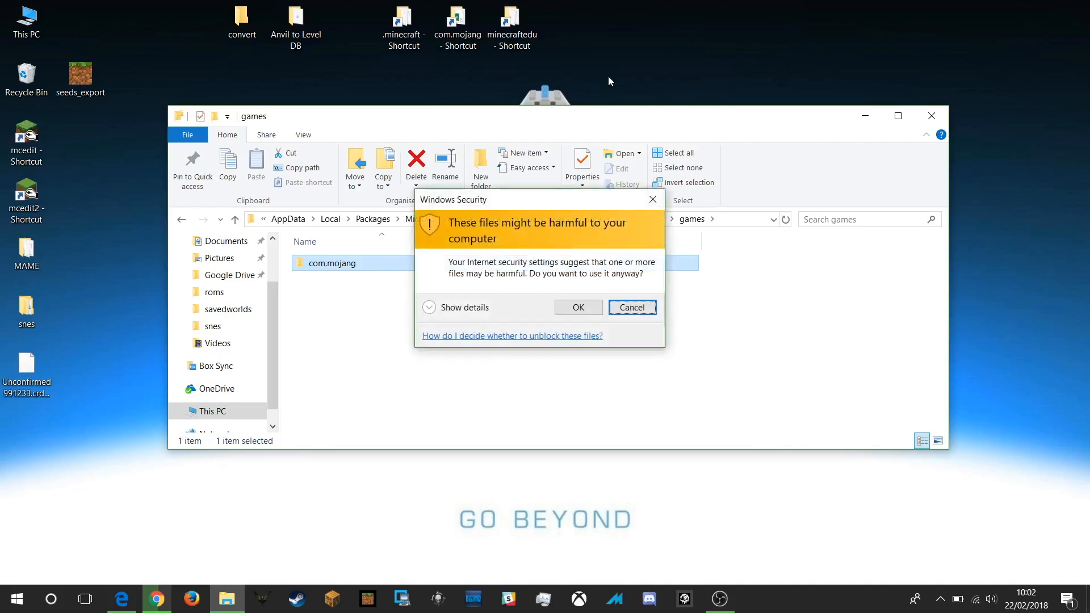
pyautogui.click(577, 307)
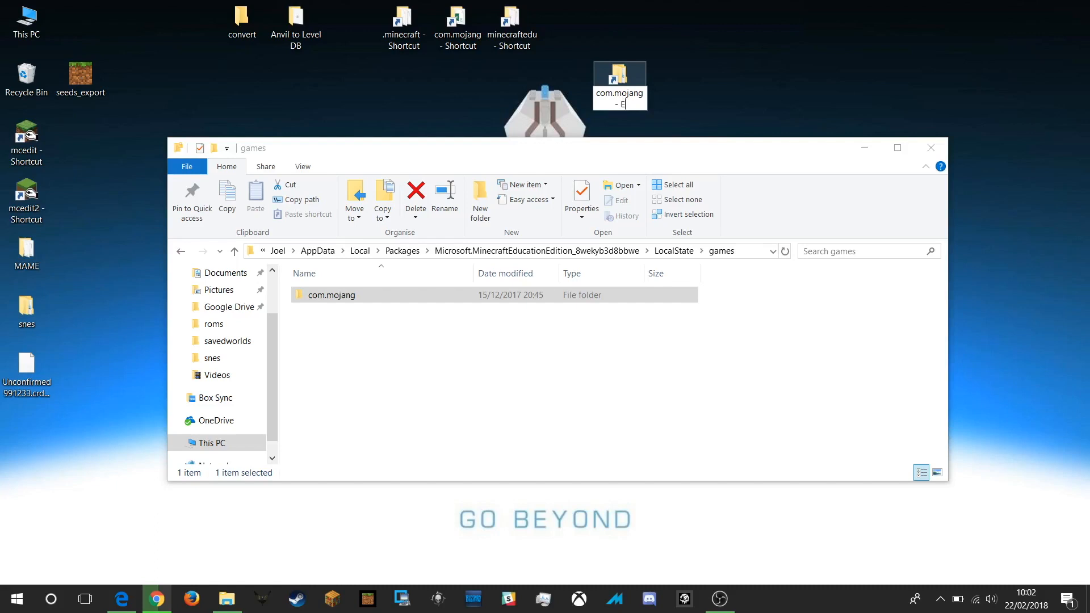
pyautogui.write('E')
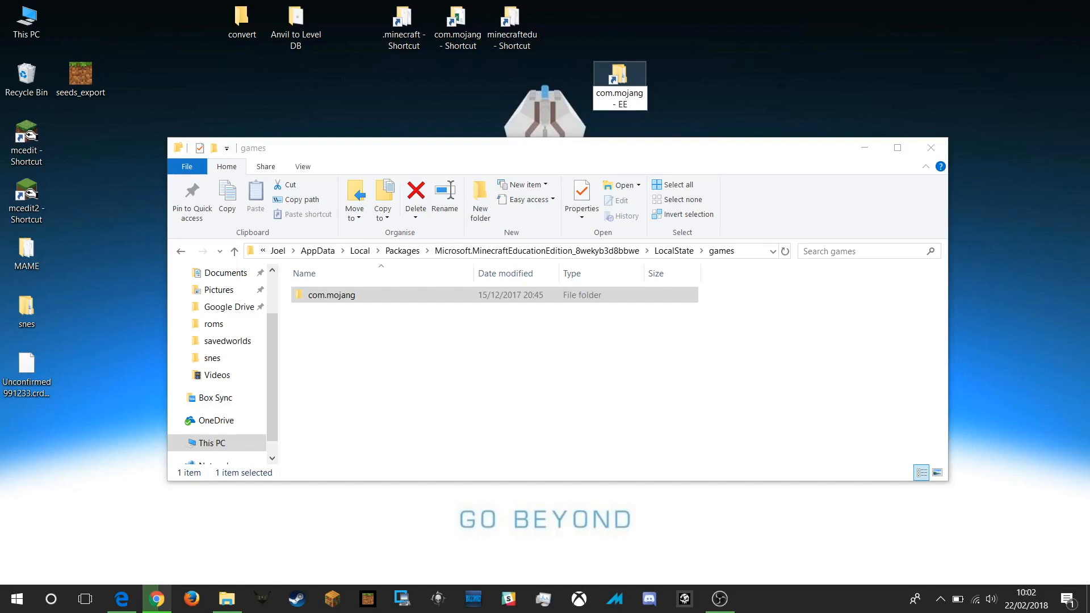
pyautogui.moveTo(619, 74)
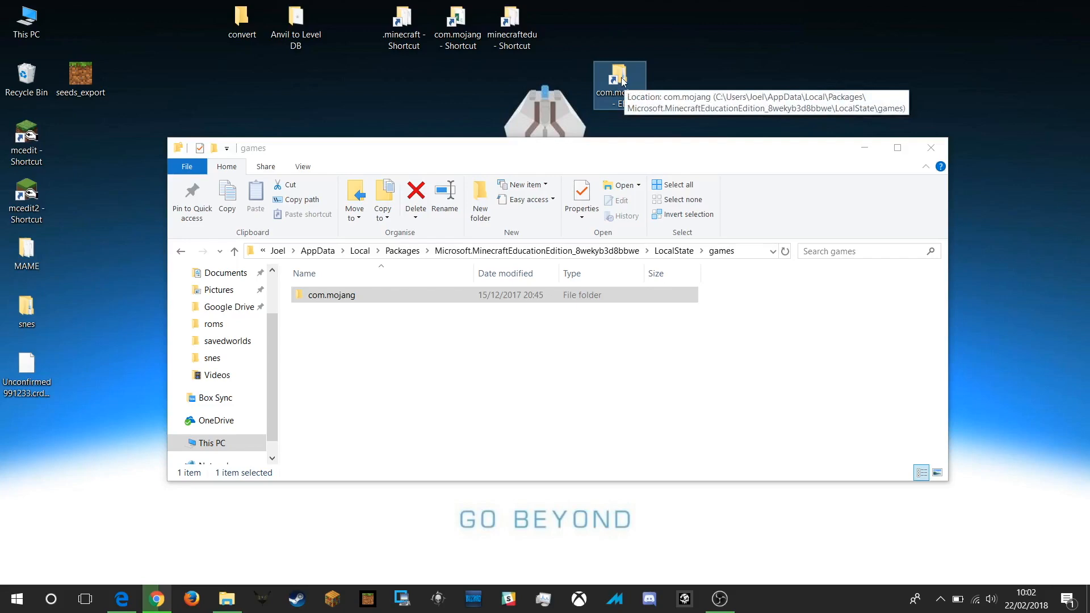
pyautogui.doubleClick(331, 295)
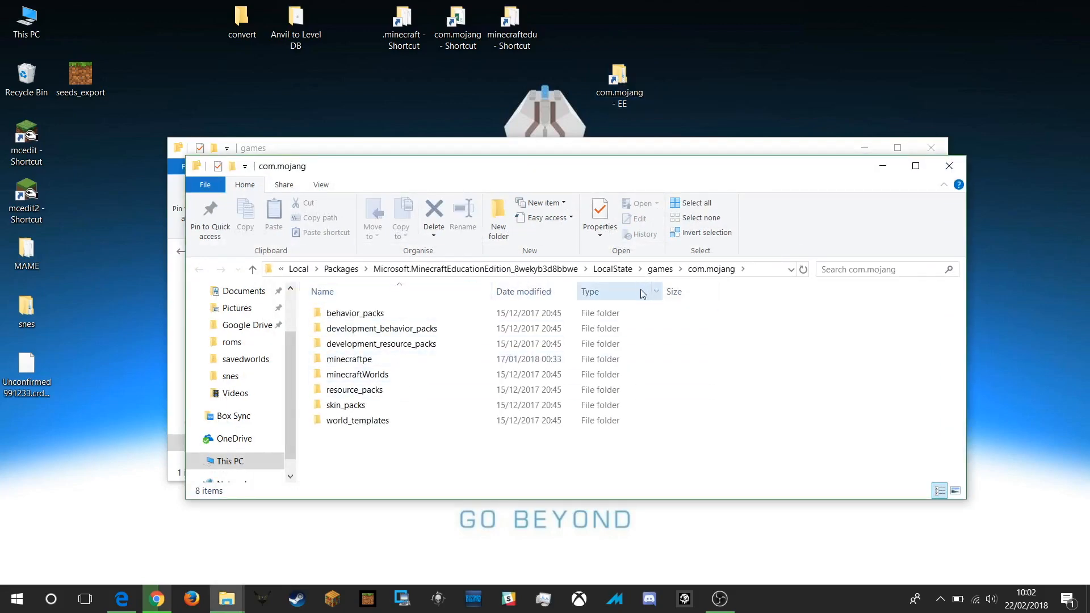
# Close the extra window and open Microsoft.MinecraftUWP_8wekyb3d8bbwe > LocalState > games.
pyautogui.click(354, 389)
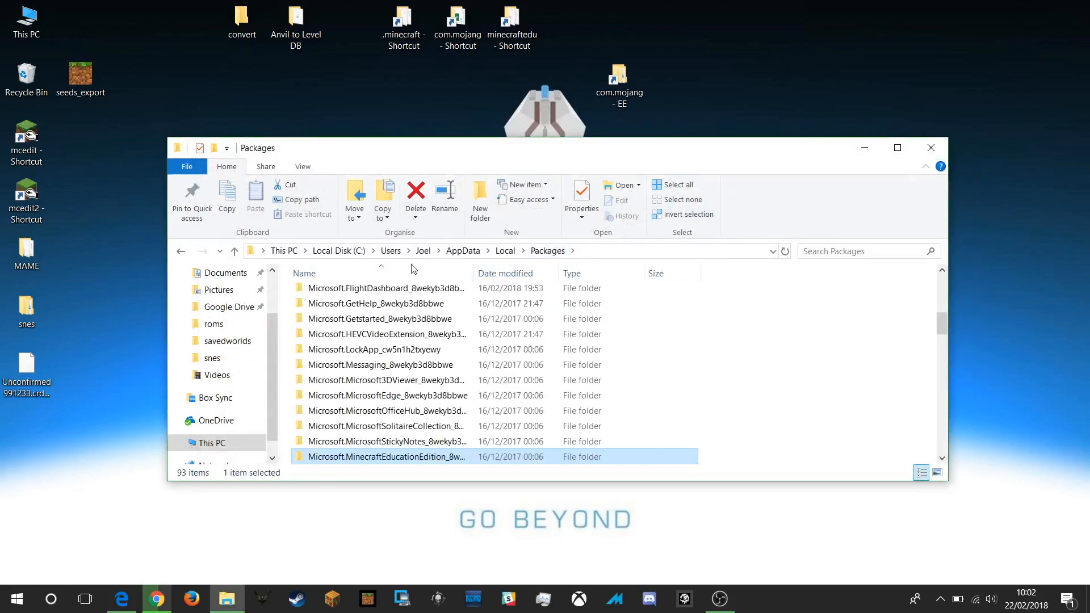
pyautogui.moveTo(387, 440)
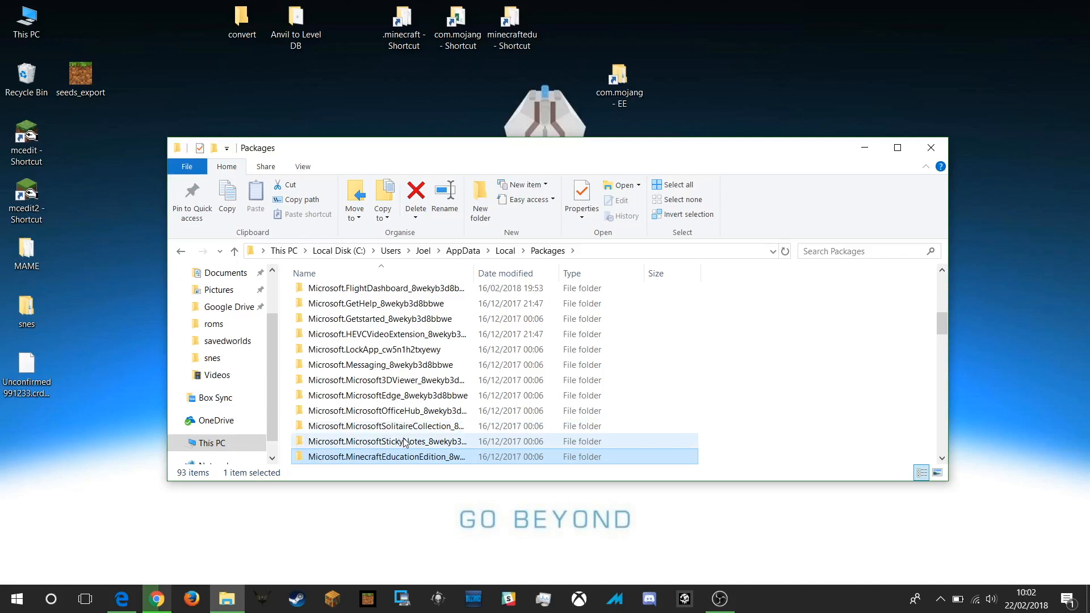
pyautogui.scroll(-3)
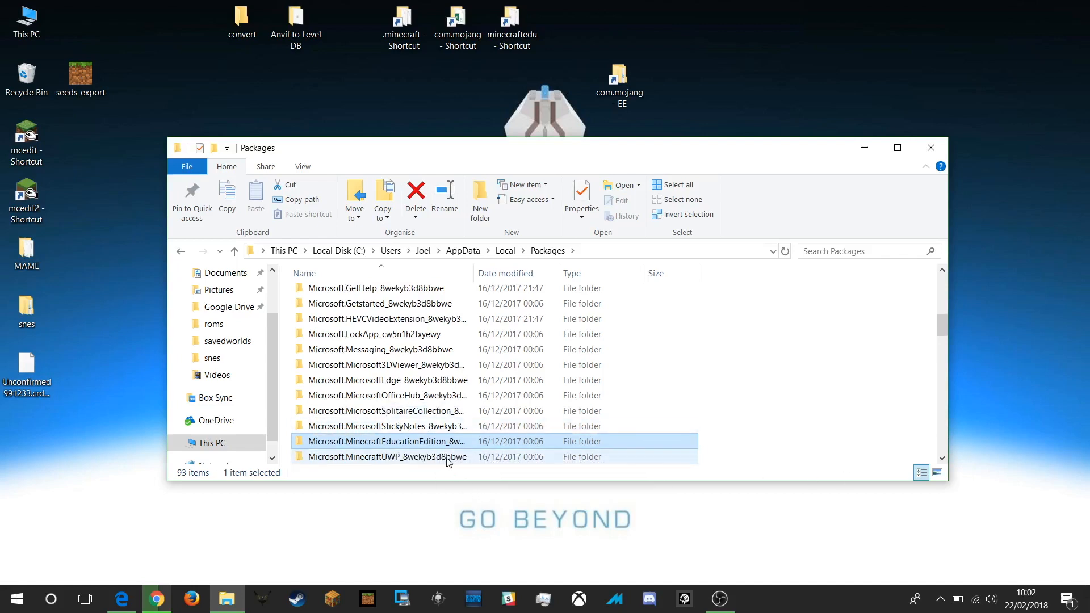
pyautogui.doubleClick(388, 456)
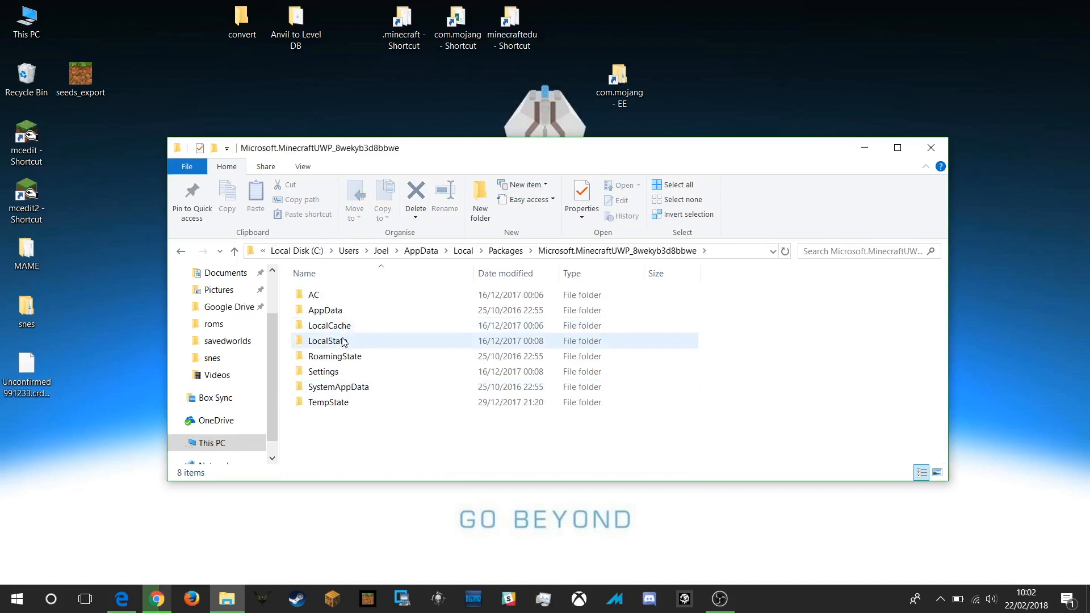
pyautogui.doubleClick(328, 341)
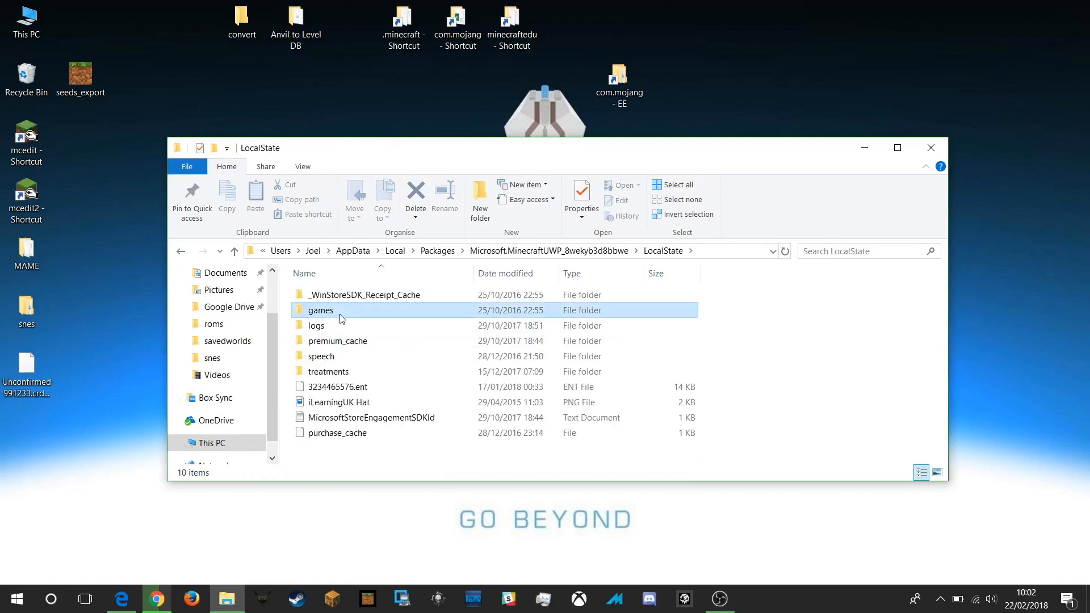
pyautogui.doubleClick(320, 310)
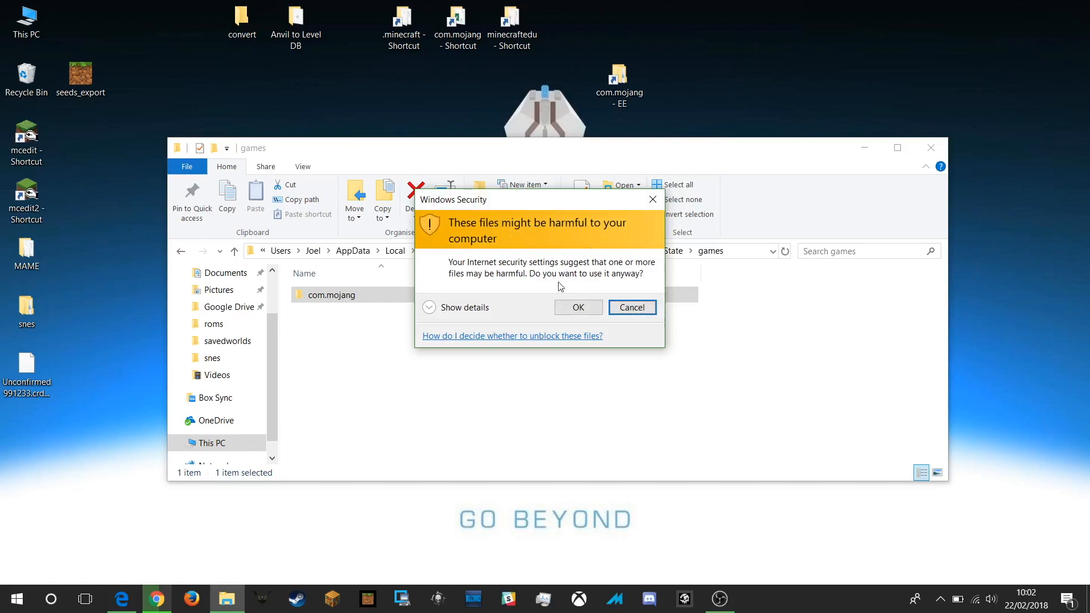
# Accept the security warning and name the new shortcut 'com.mojang - Win10'.
pyautogui.click(577, 307)
pyautogui.write('com.mojang - Win')
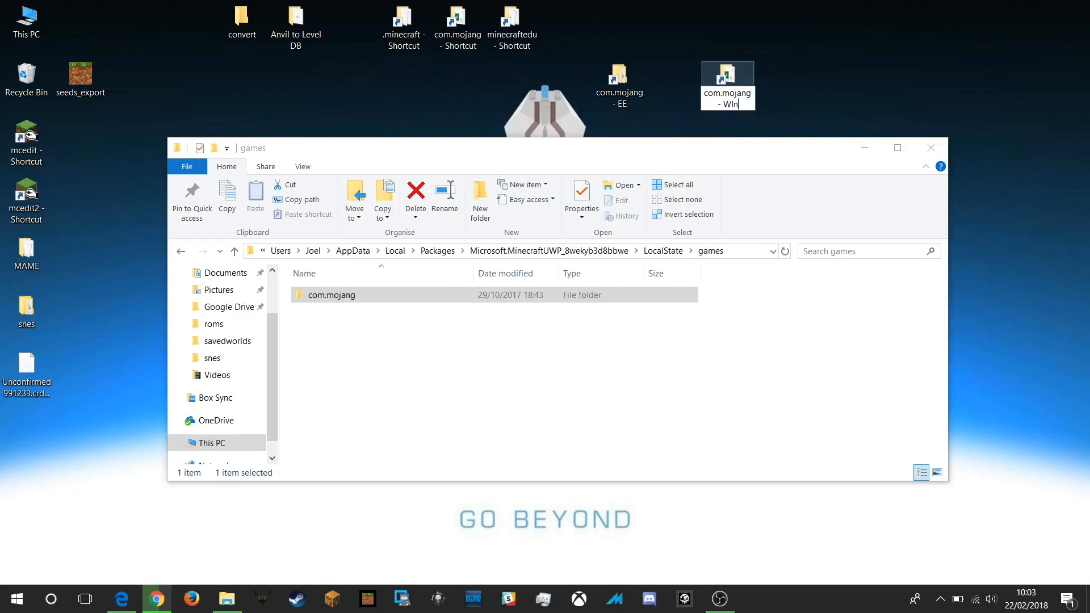
pyautogui.press('Backspace')
pyautogui.write('10')
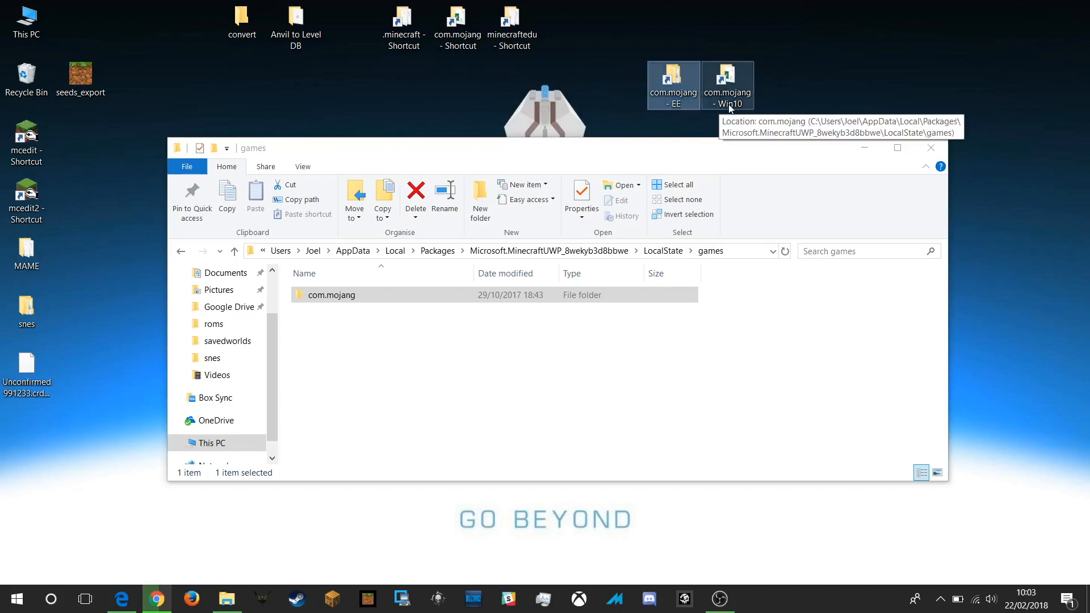
pyautogui.moveTo(738, 82)
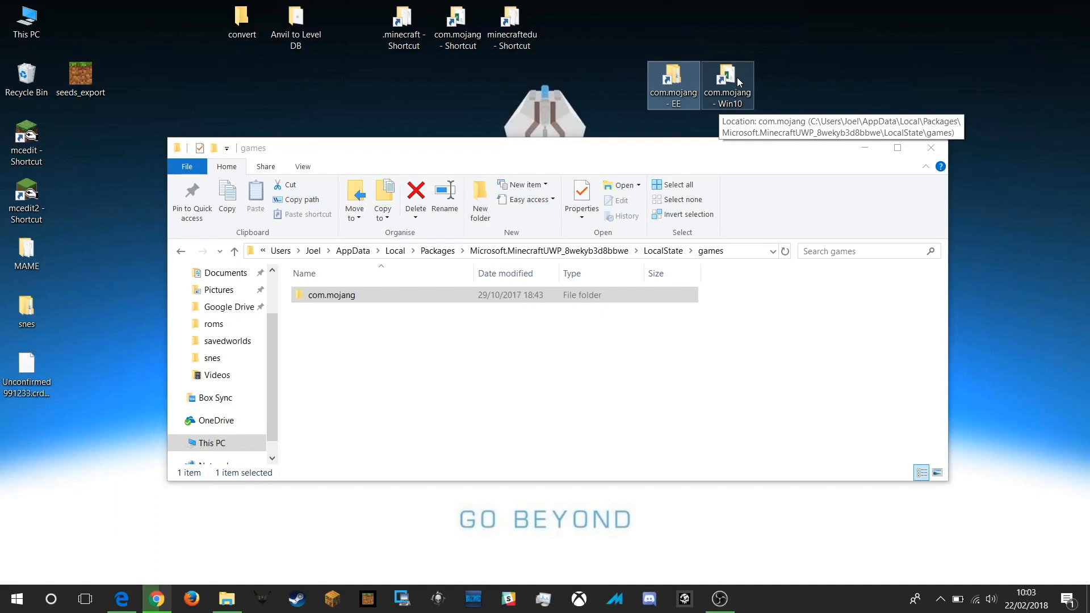
pyautogui.moveTo(728, 90)
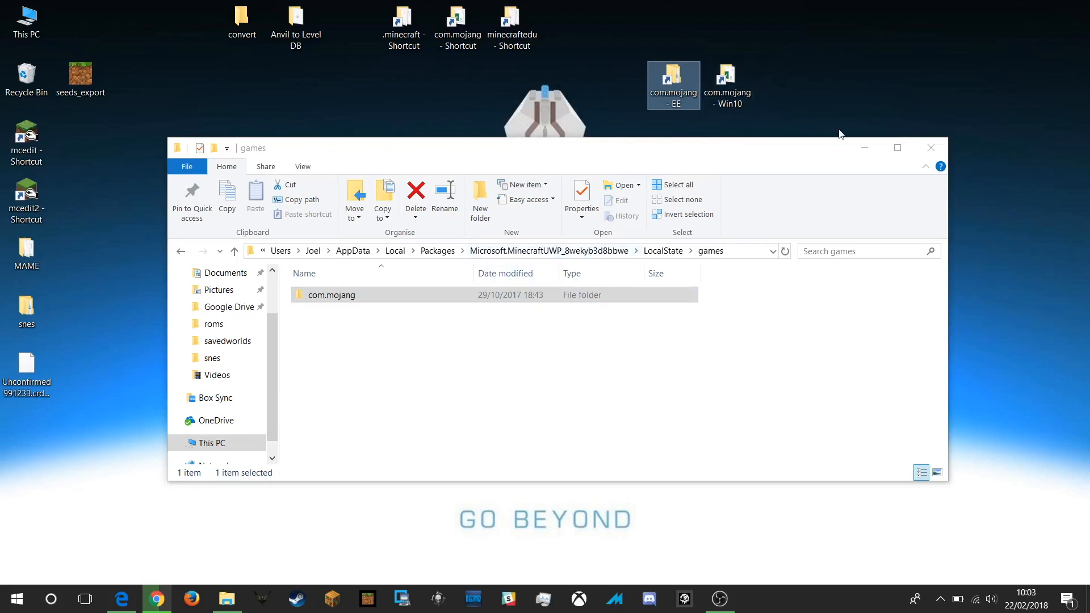
pyautogui.moveTo(800, 115)
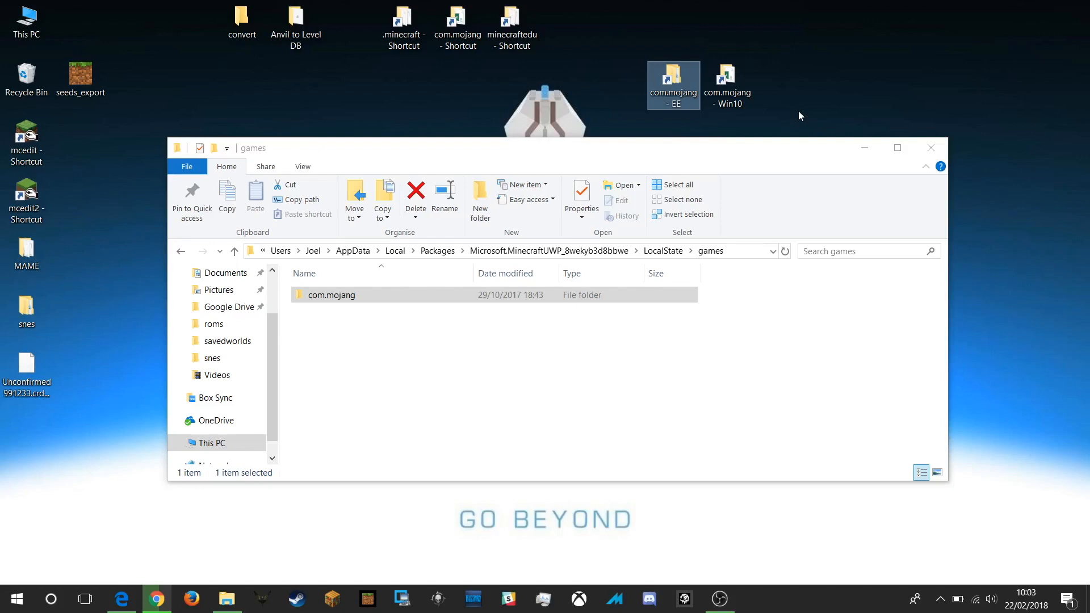
pyautogui.moveTo(586, 452)
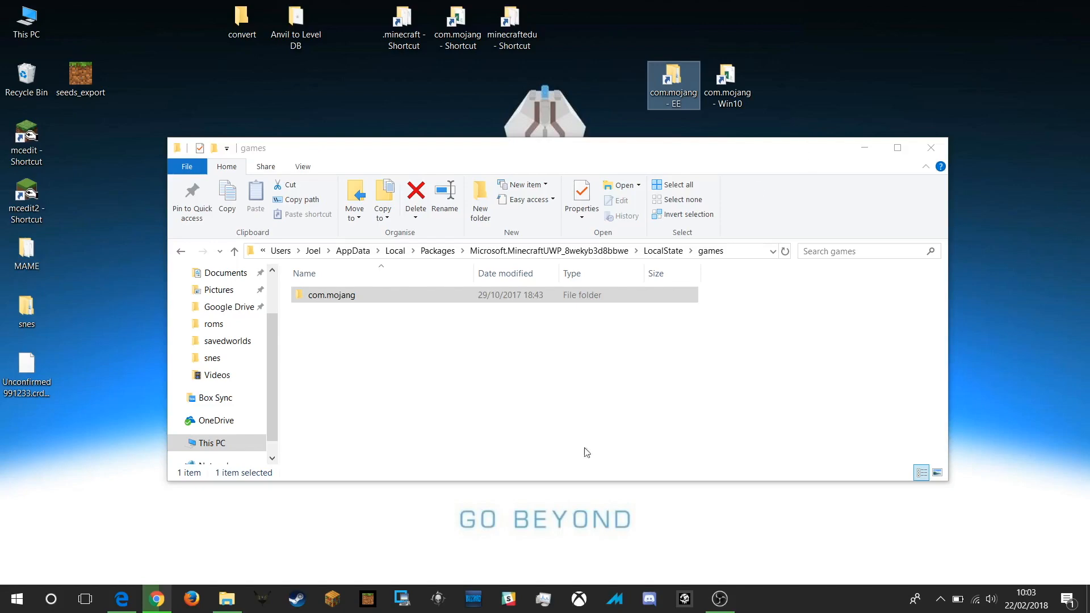